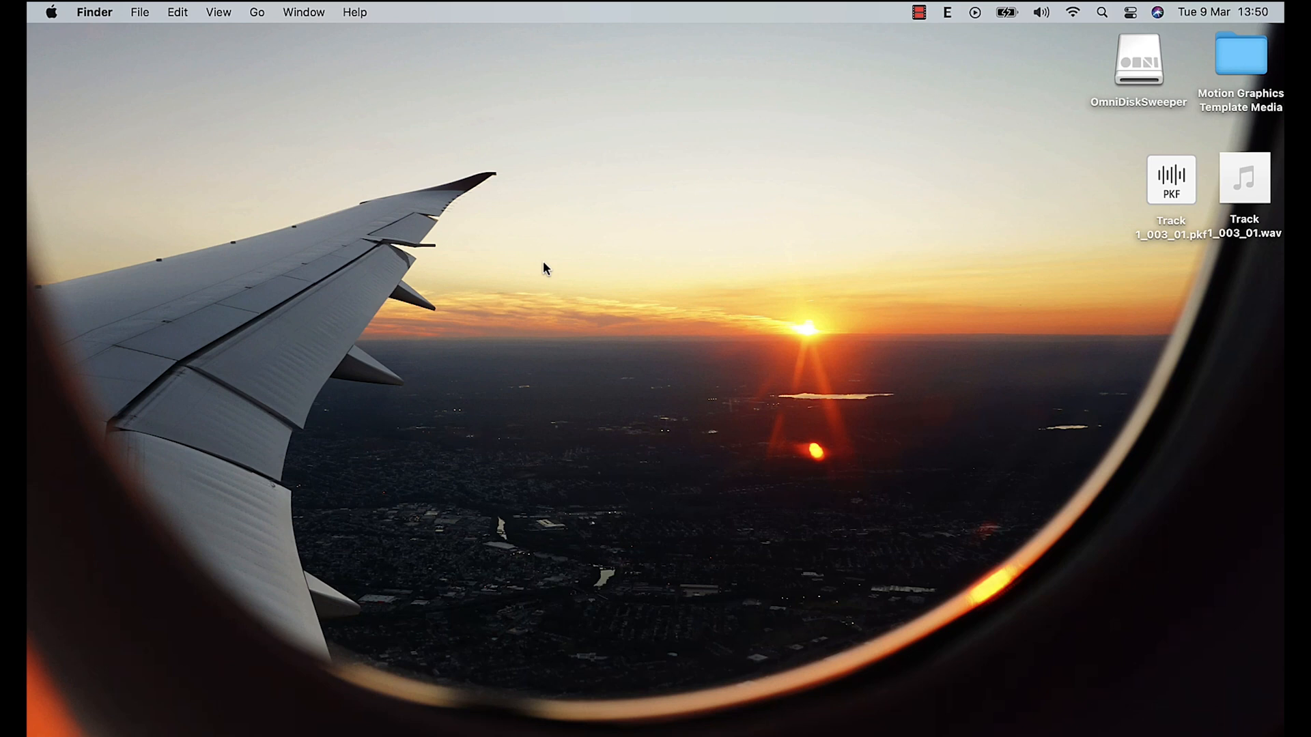
Show the Mac's storage summary in About This Mac: about 124 GB free of 245 GB
left_click(49, 12)
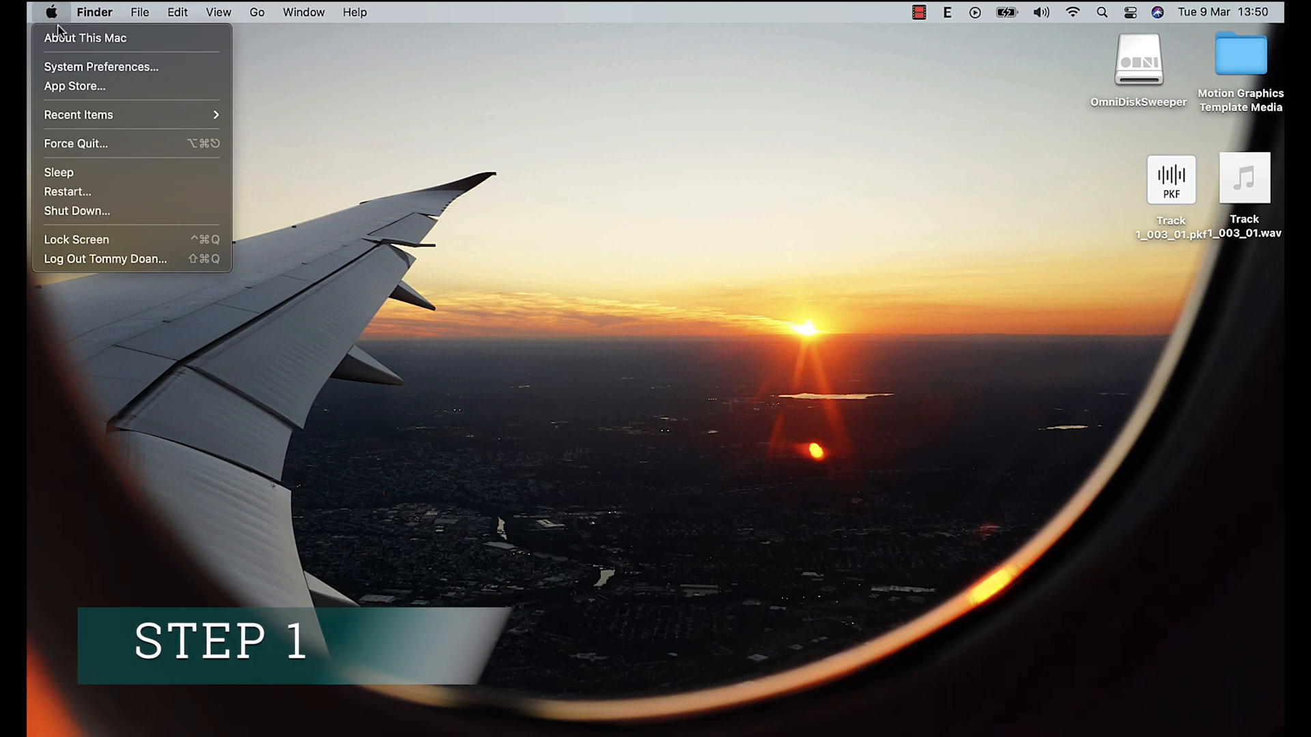
left_click(89, 38)
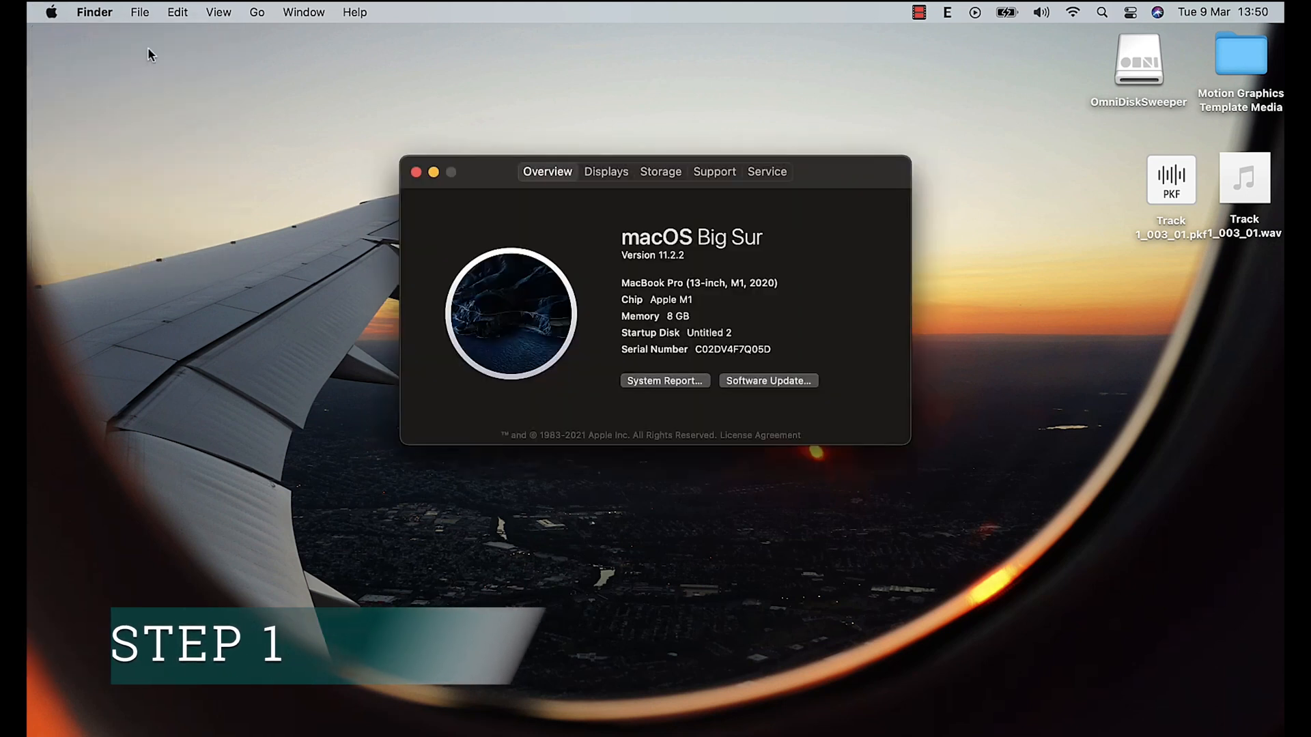
left_click(660, 171)
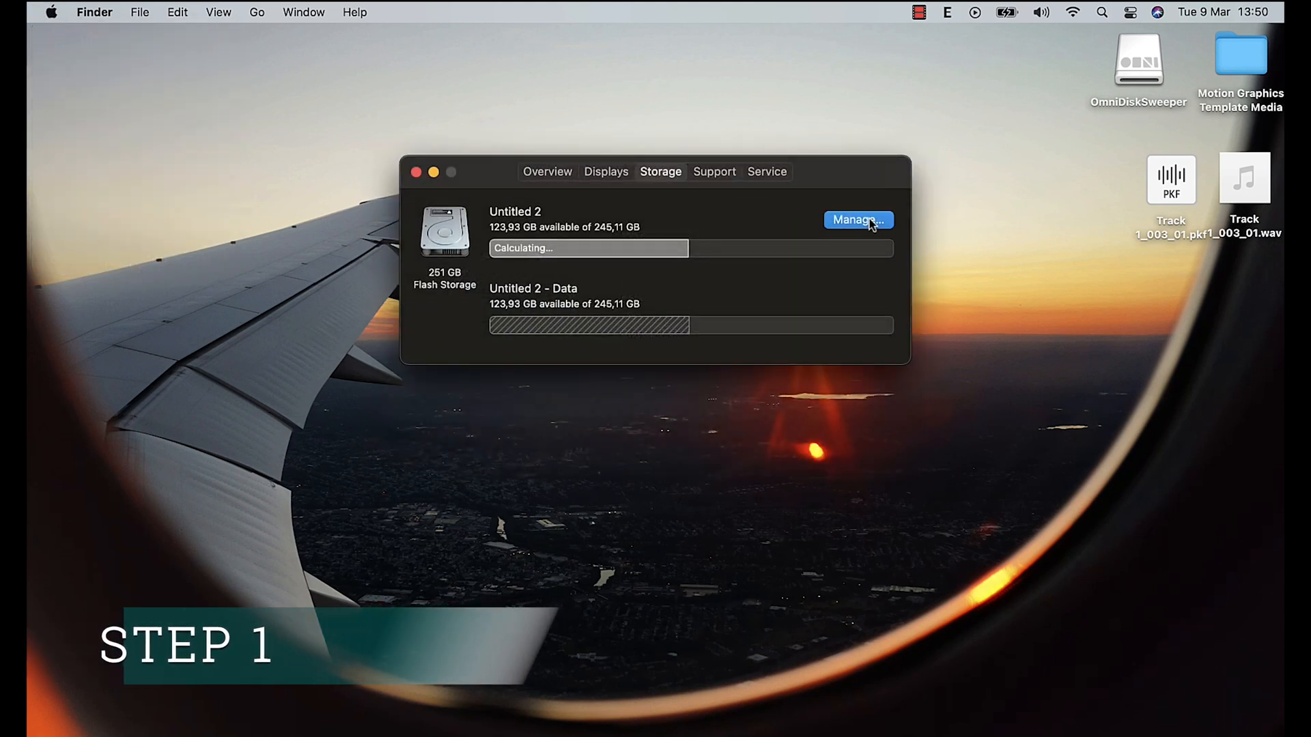
Open Storage Management recommendations and empty the Trash from the Dock
left_click(858, 220)
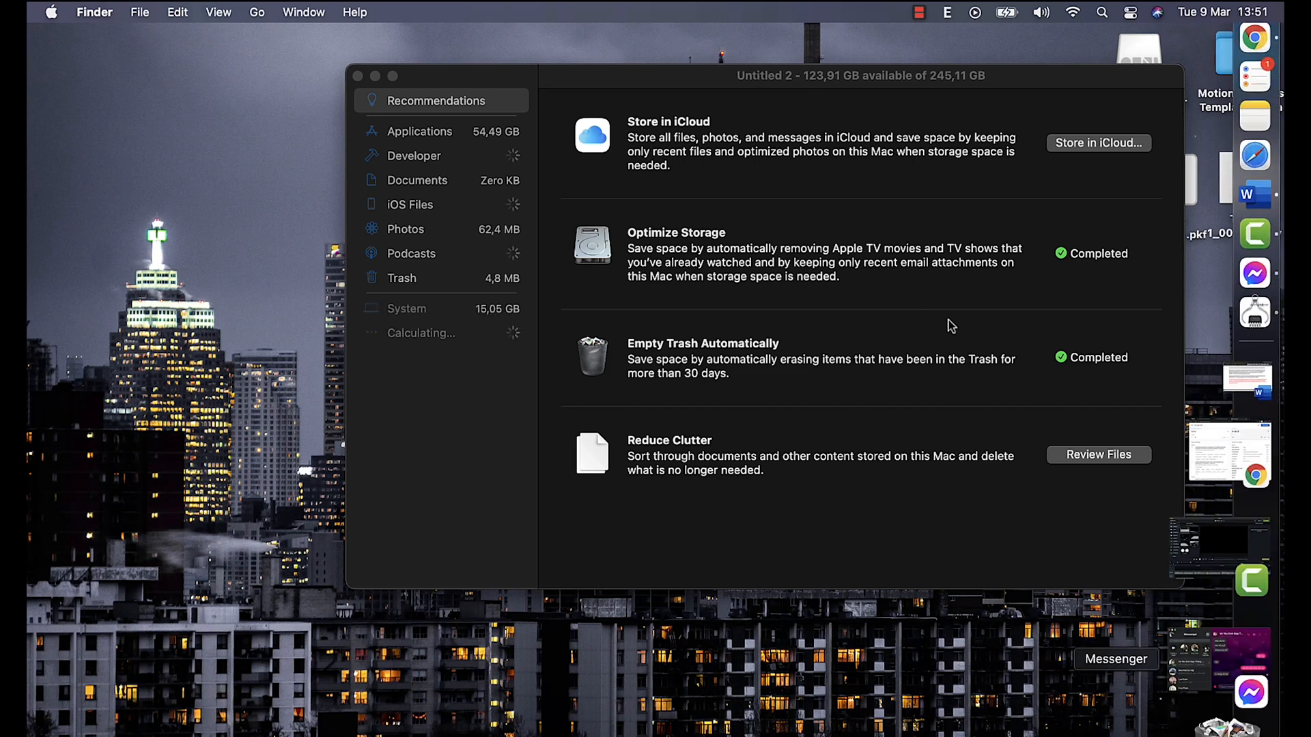
right_click(1216, 643)
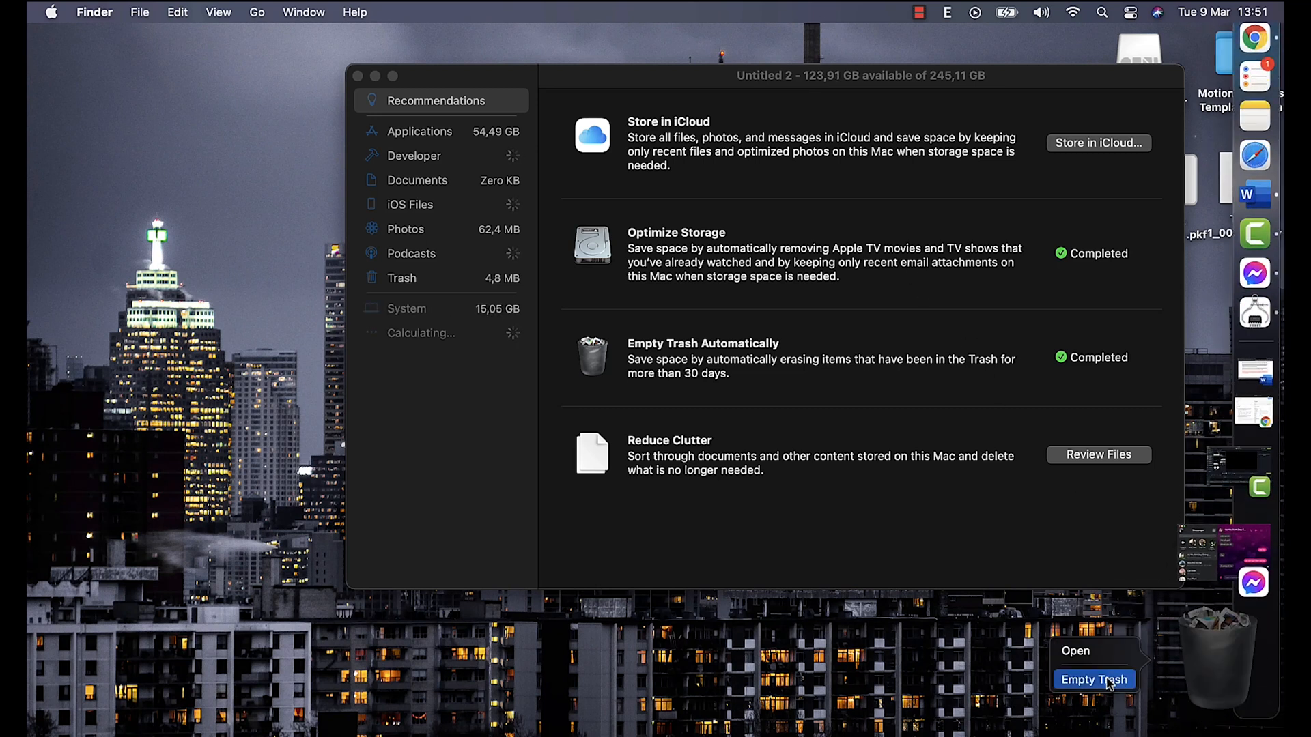
left_click(1094, 680)
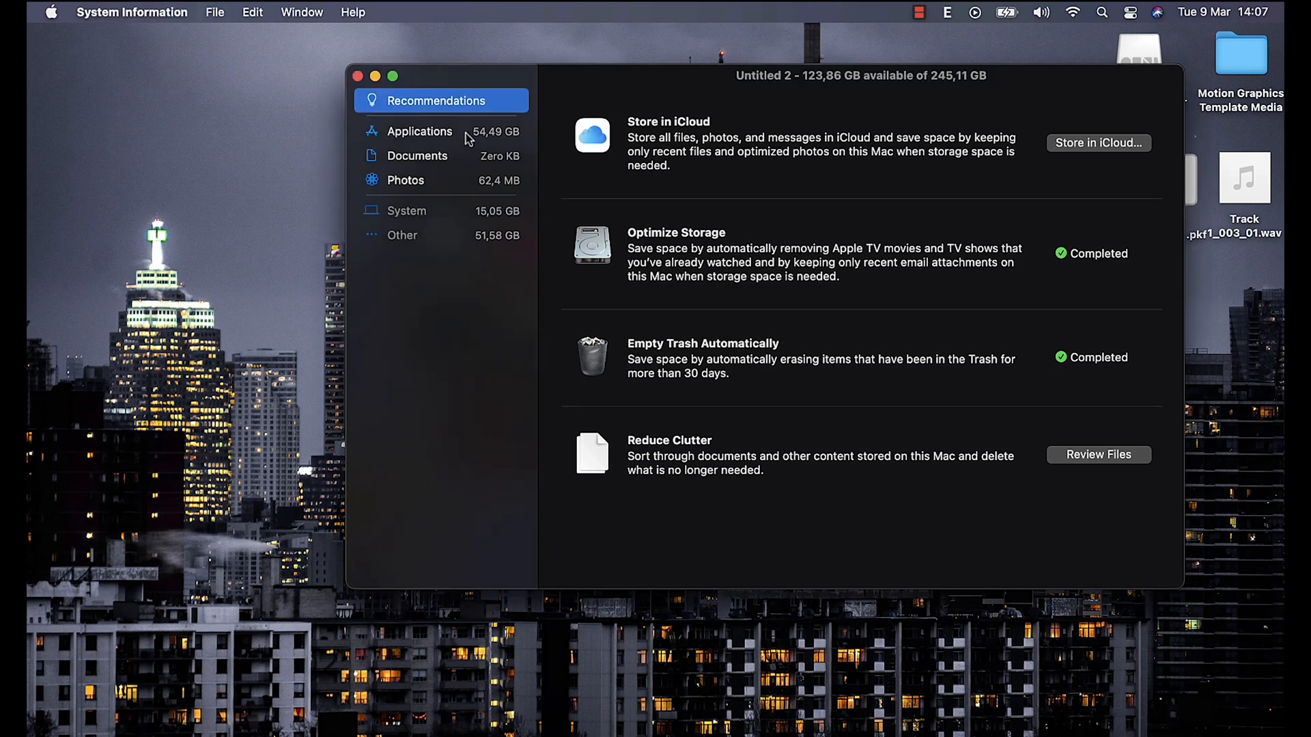
Browse apps by size, locate Counter-Strike, then view Documents' large files
left_click(419, 131)
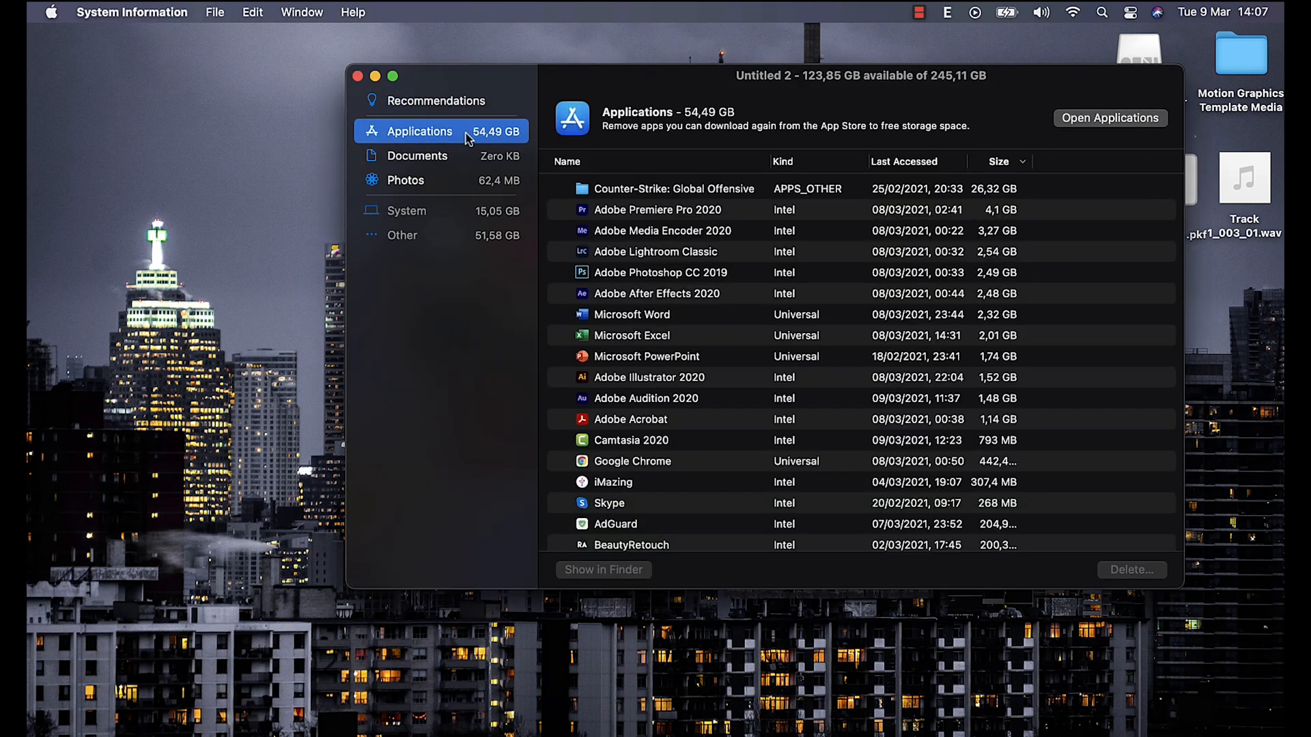
scroll("down", 3)
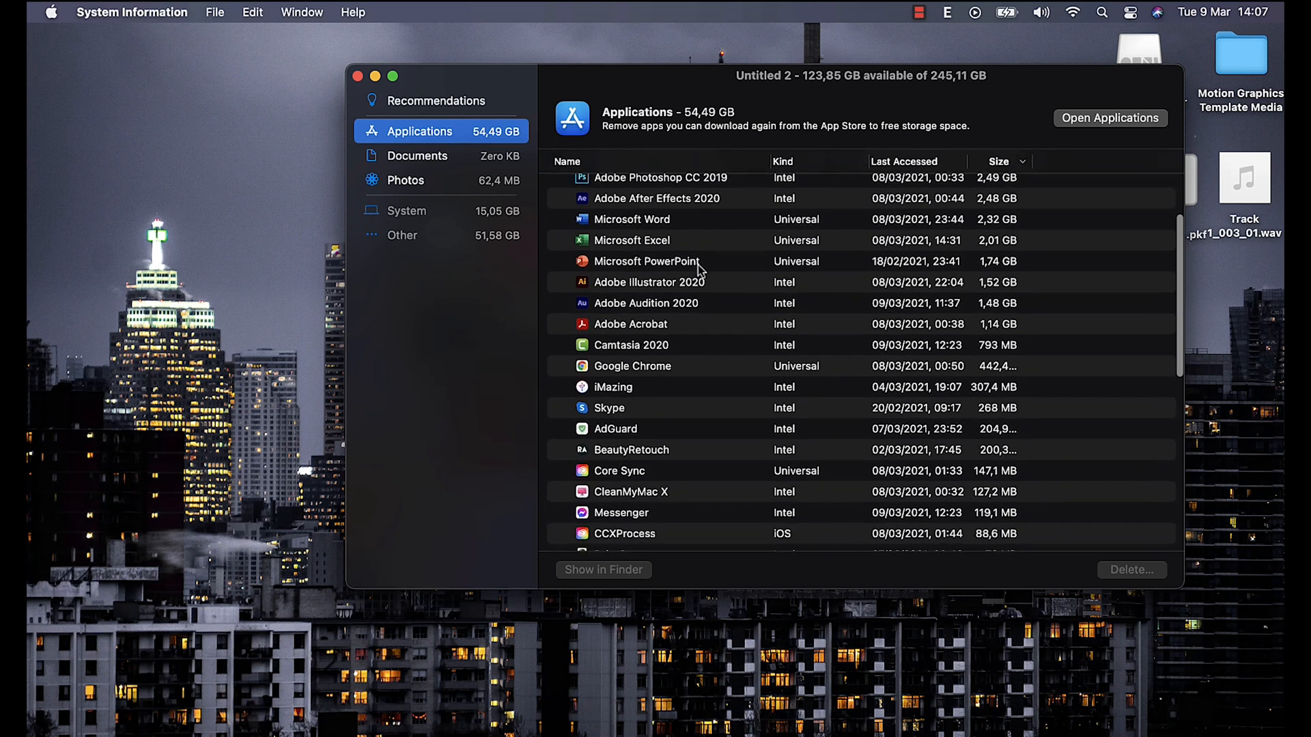
scroll("down", 3)
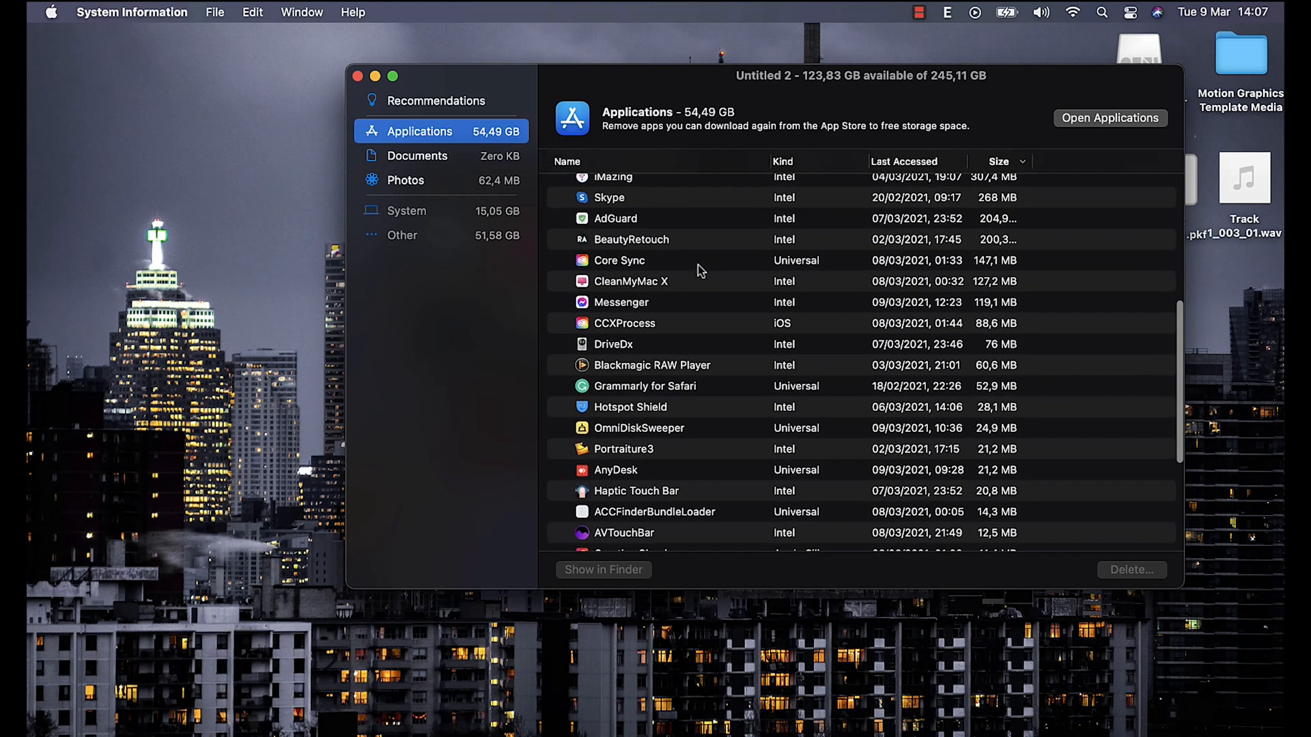
scroll("down", 3)
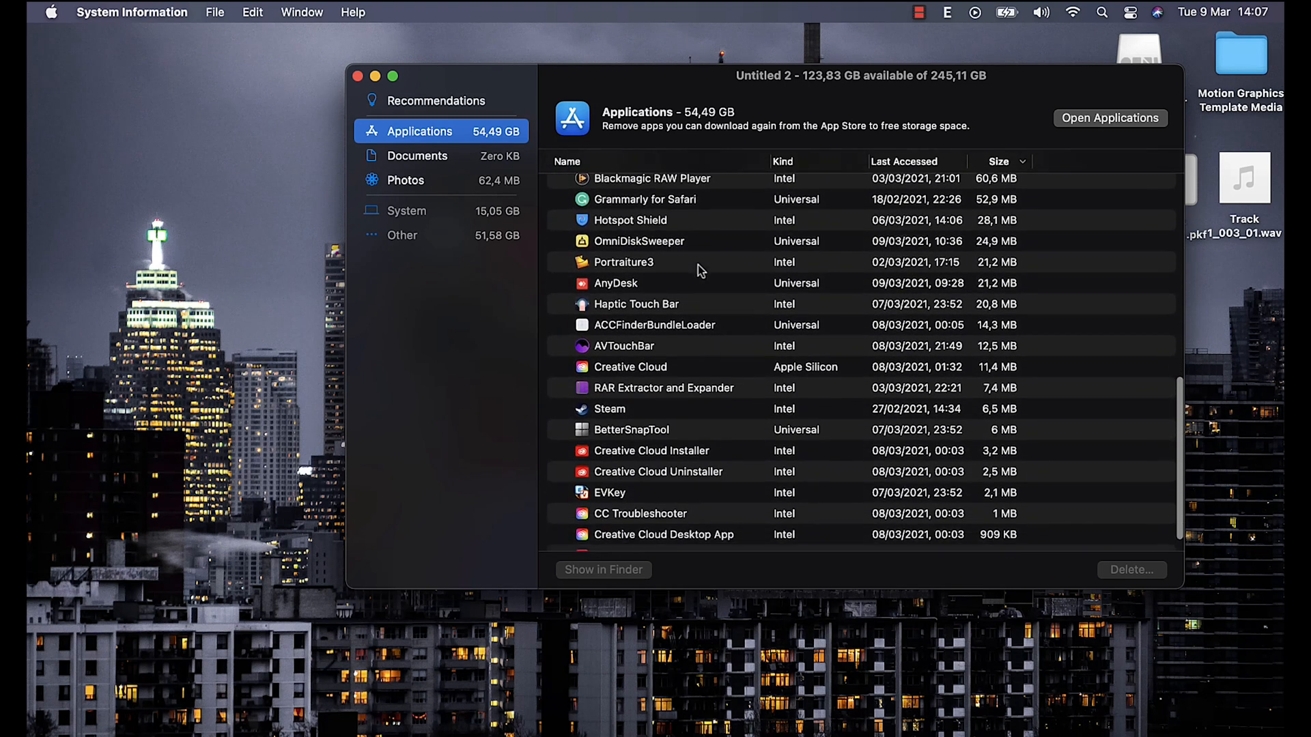
scroll("down", 3)
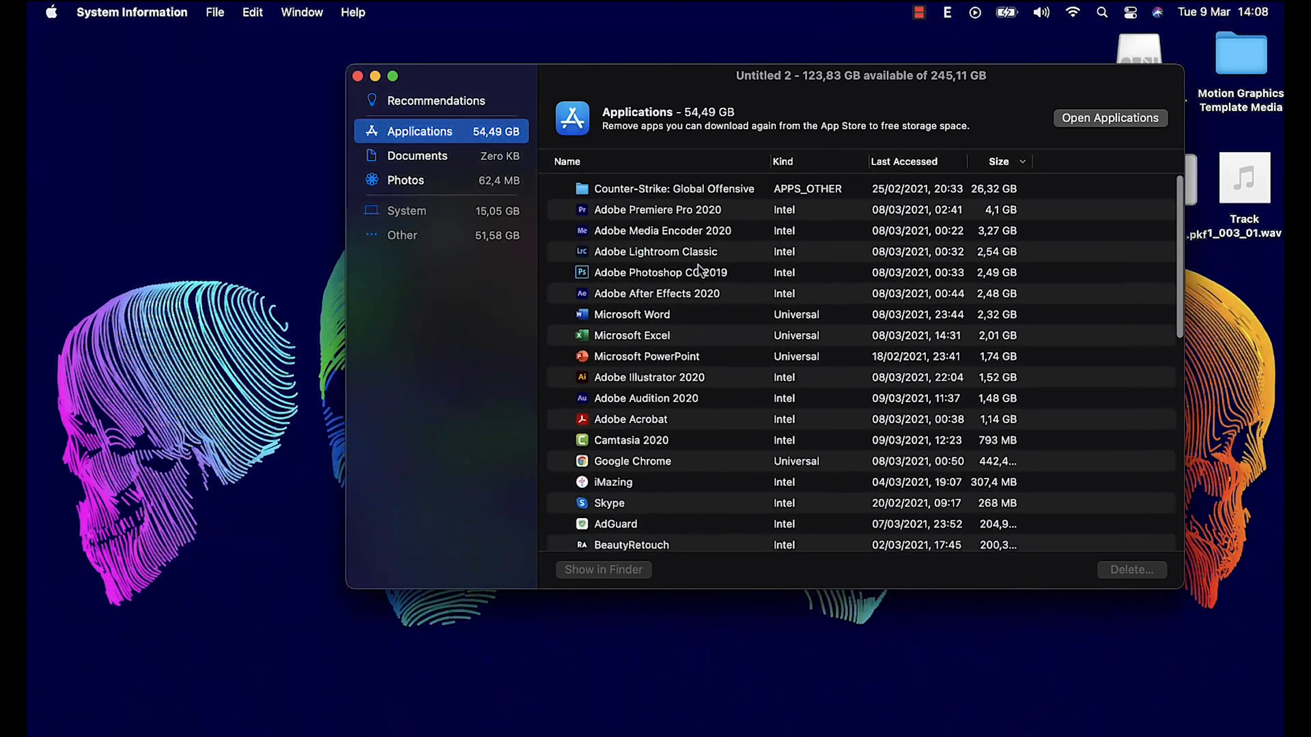
left_click(662, 230)
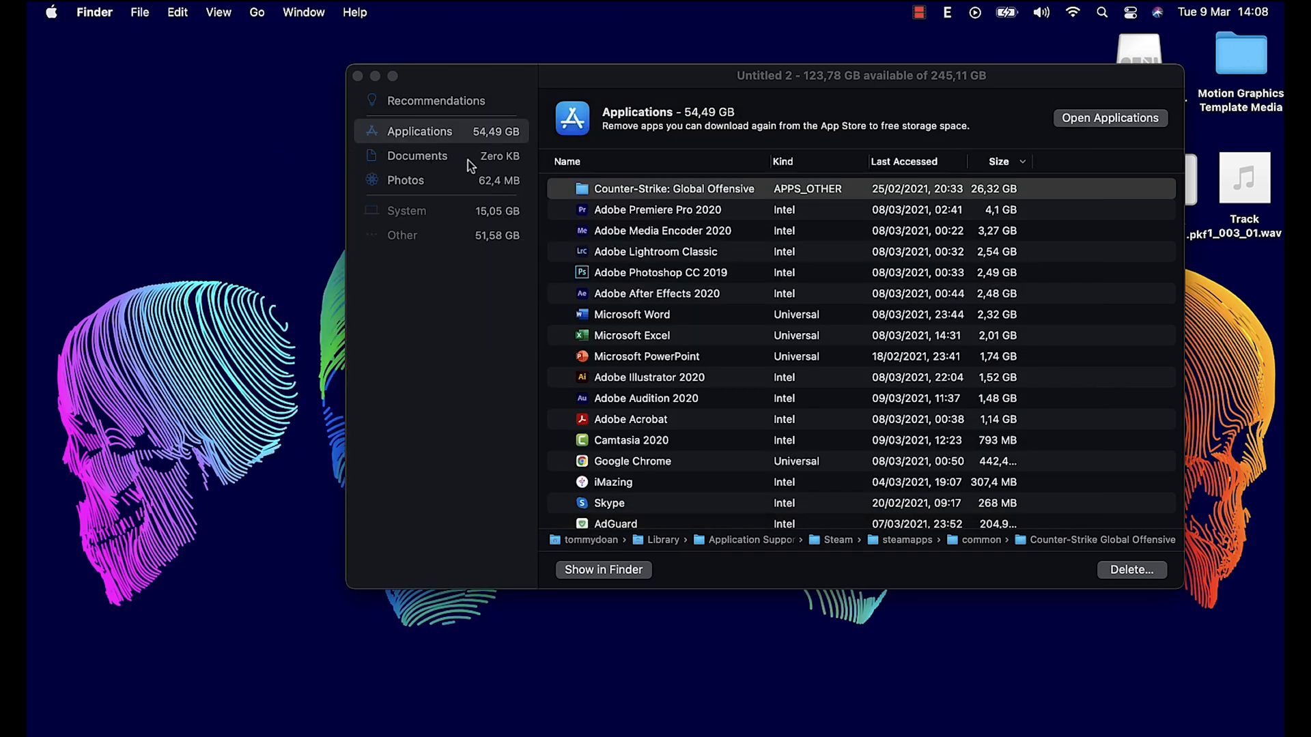
left_click(417, 156)
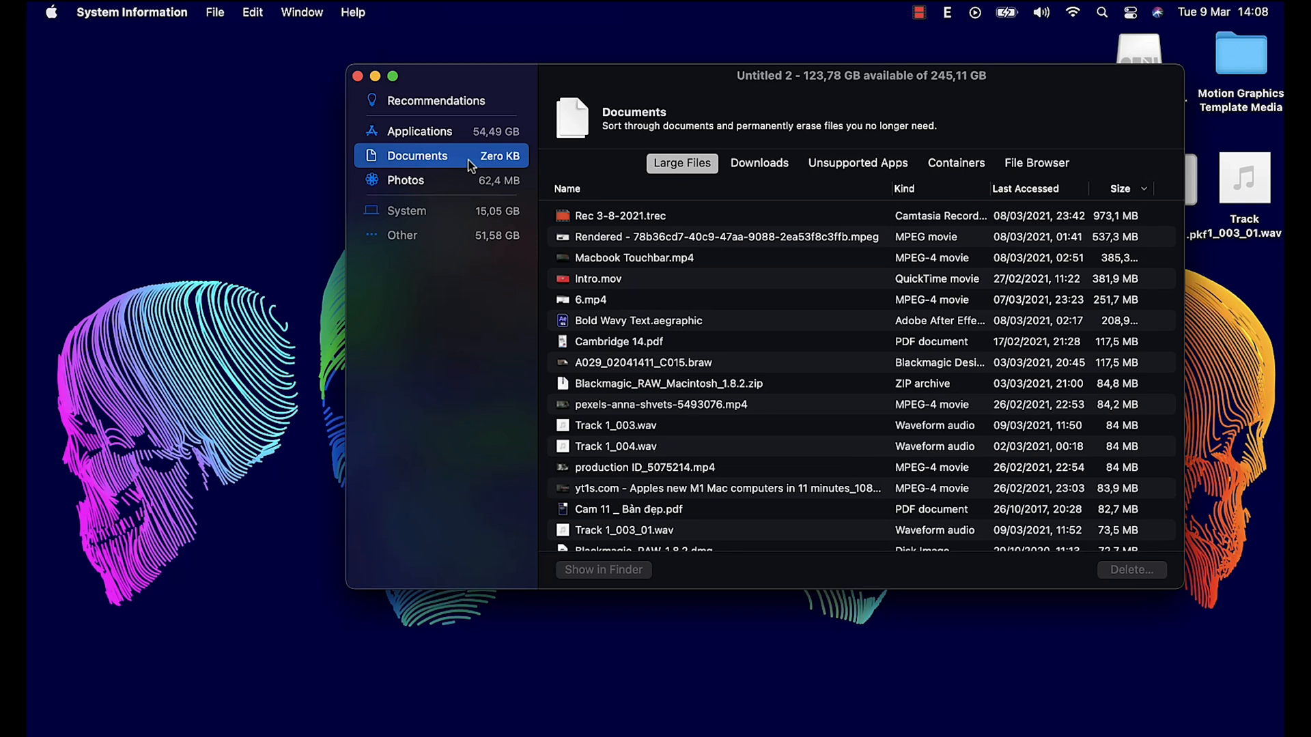
left_click(759, 163)
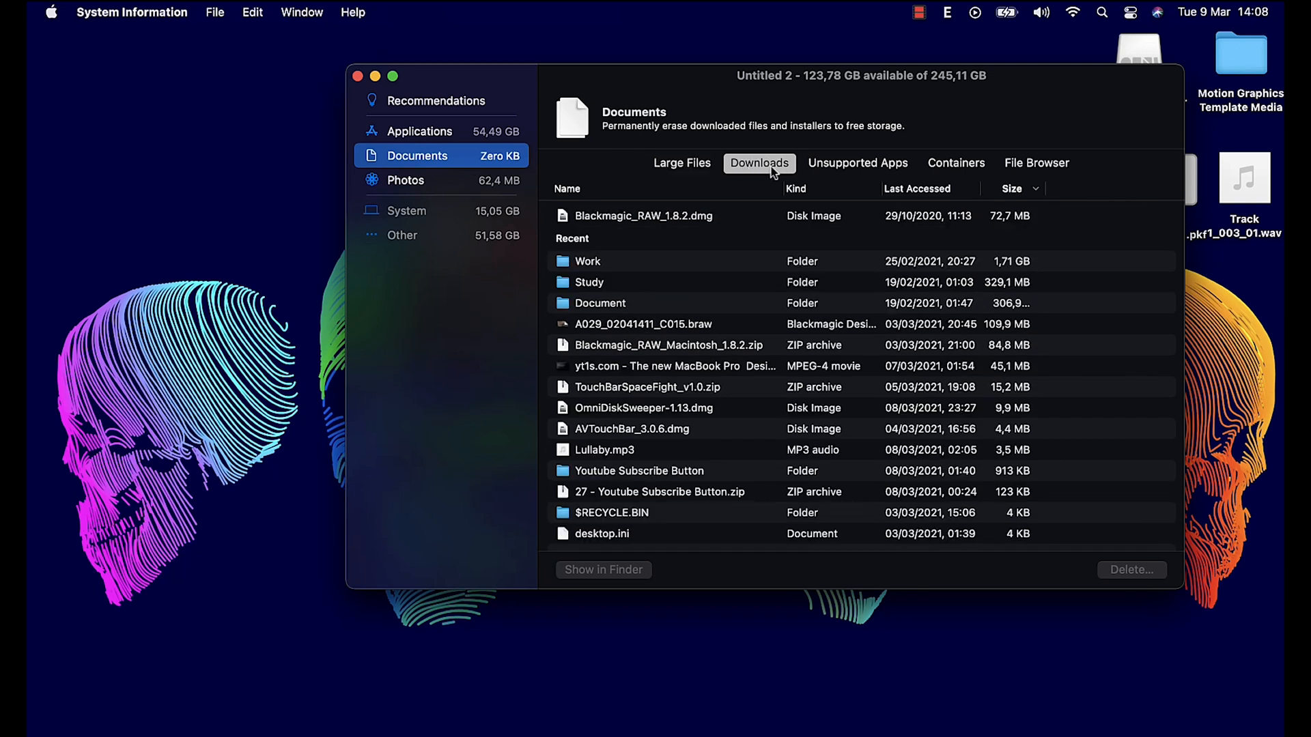
left_click(1037, 163)
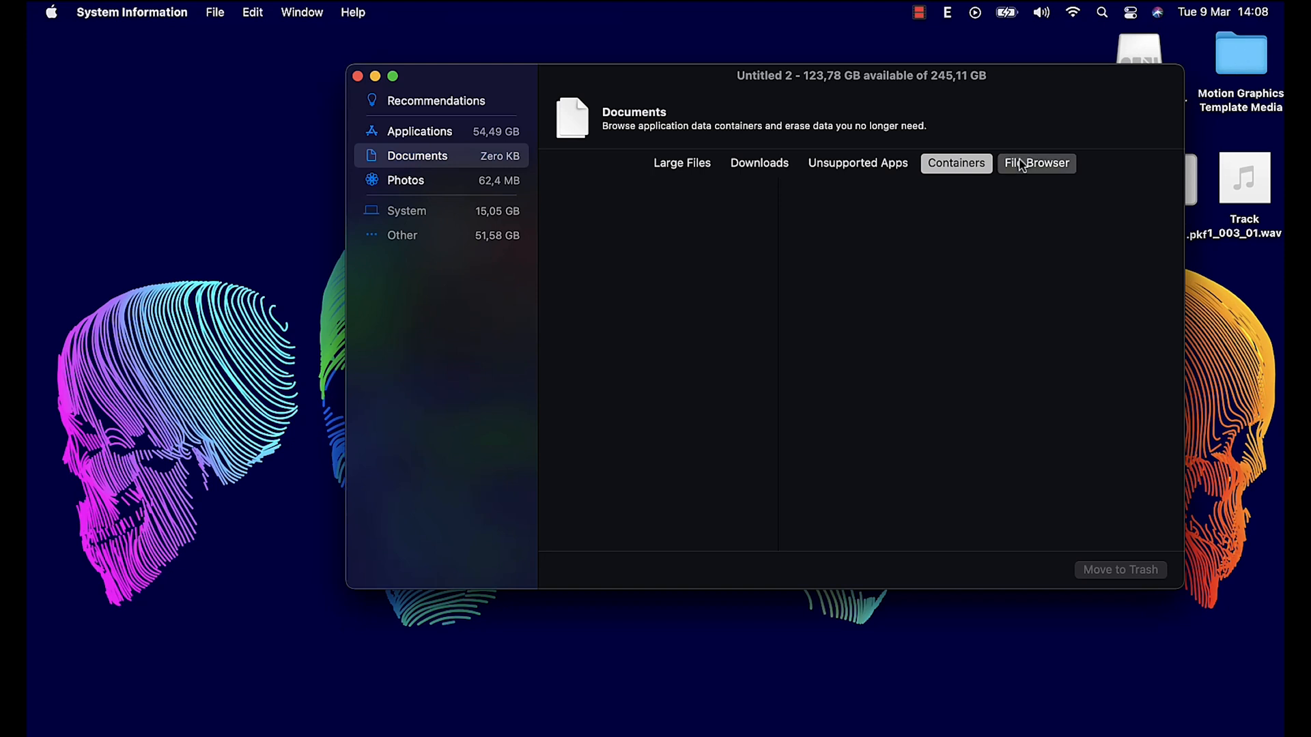
left_click(682, 163)
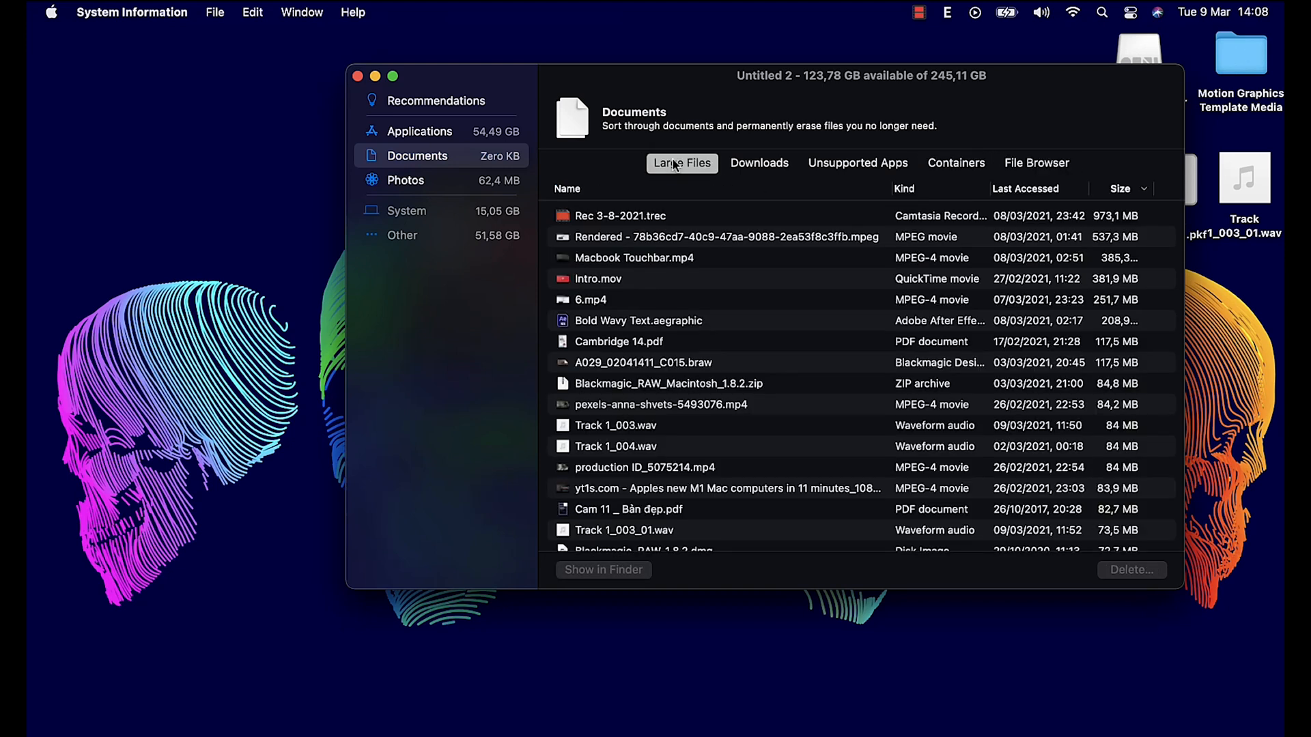
left_click(640, 216)
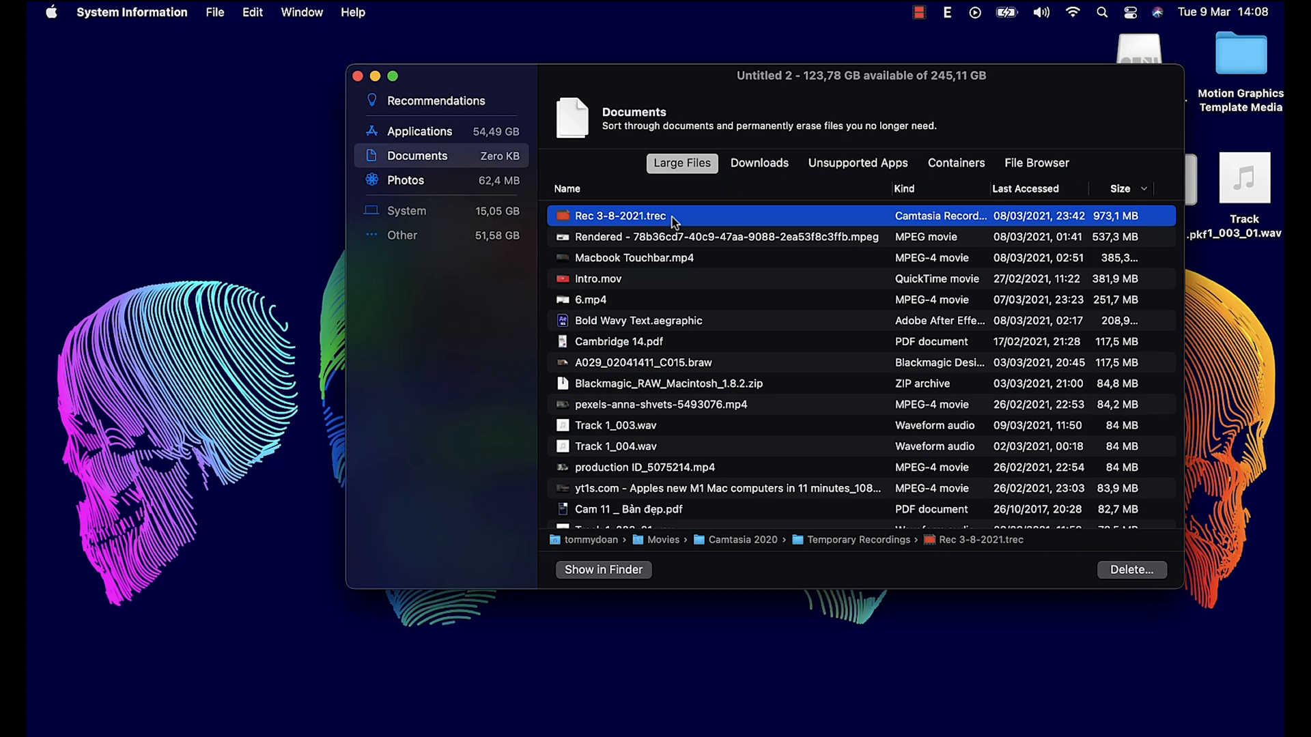
left_click(1131, 570)
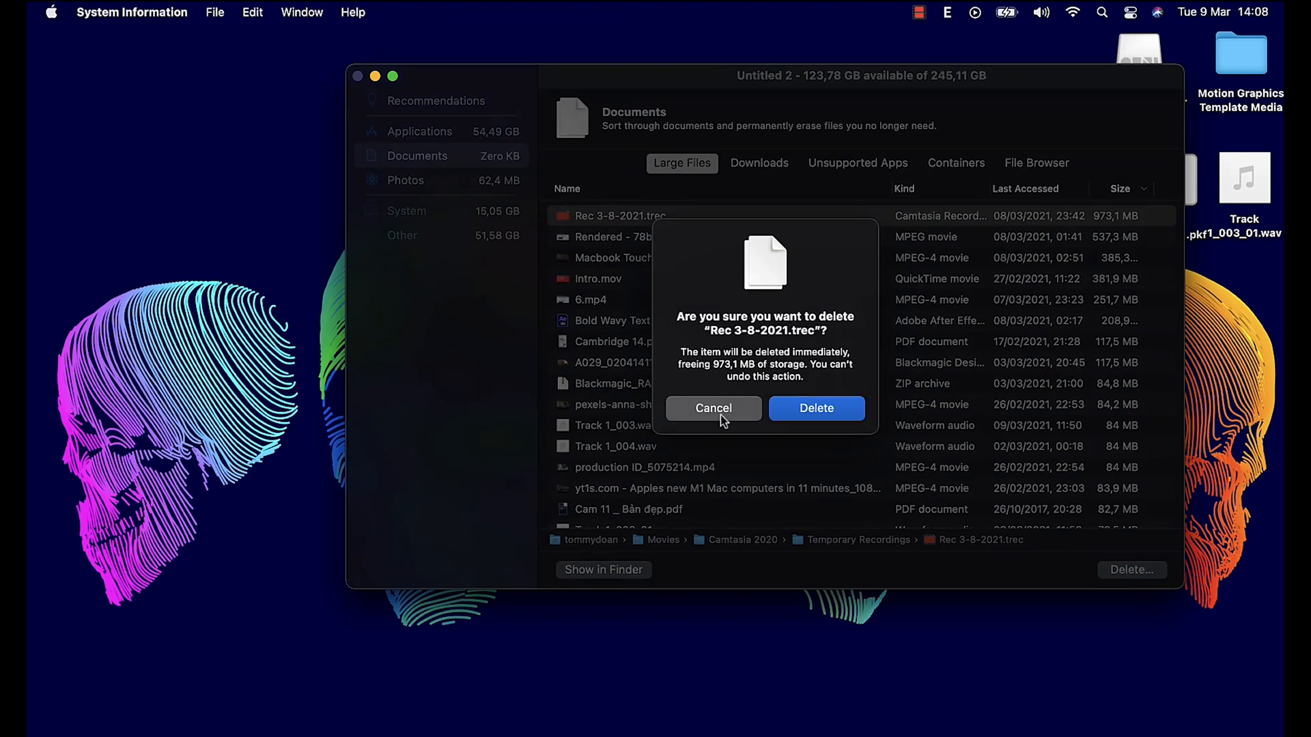
left_click(713, 409)
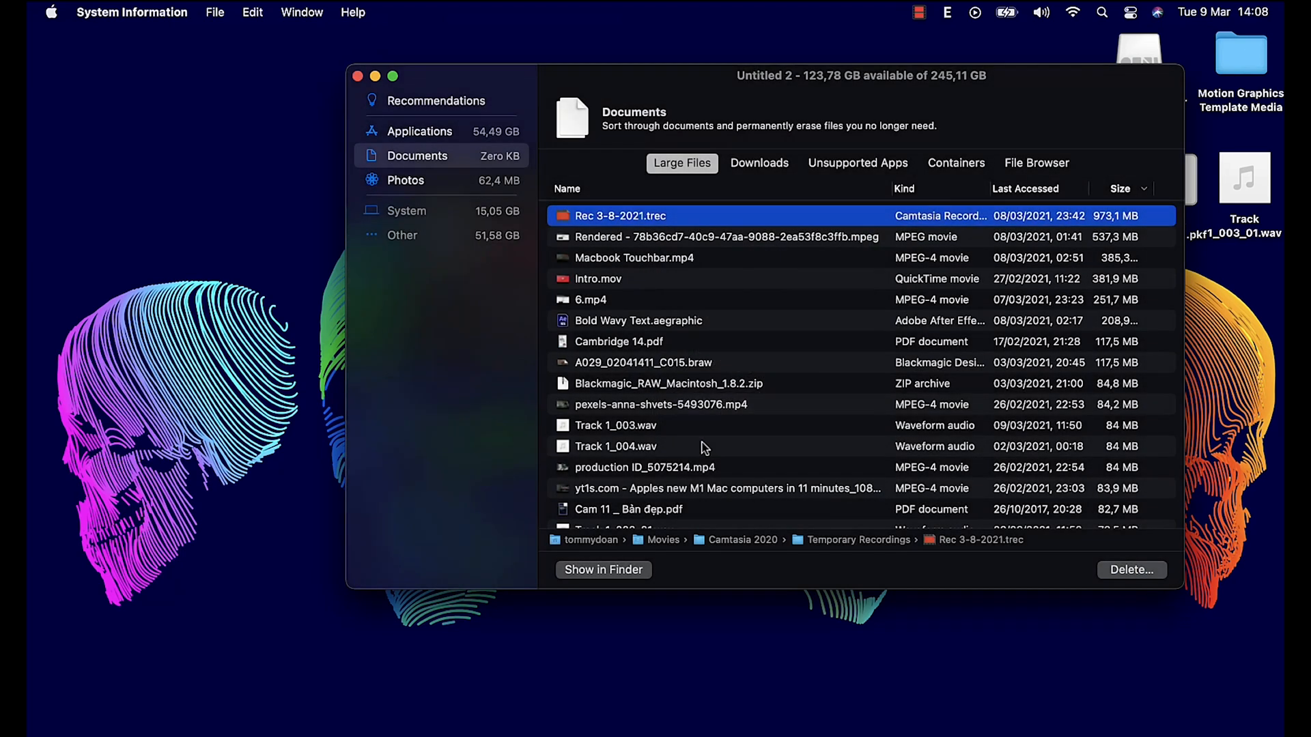
left_click(603, 570)
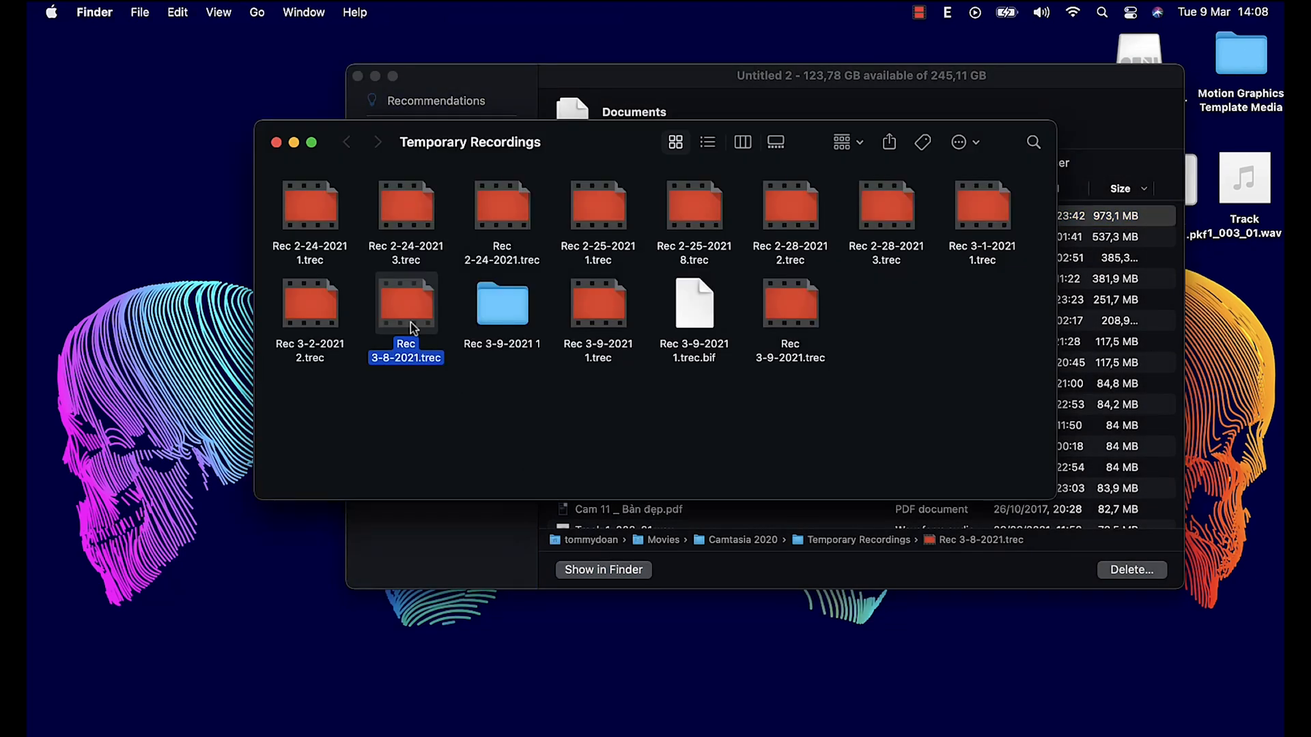
key("space")
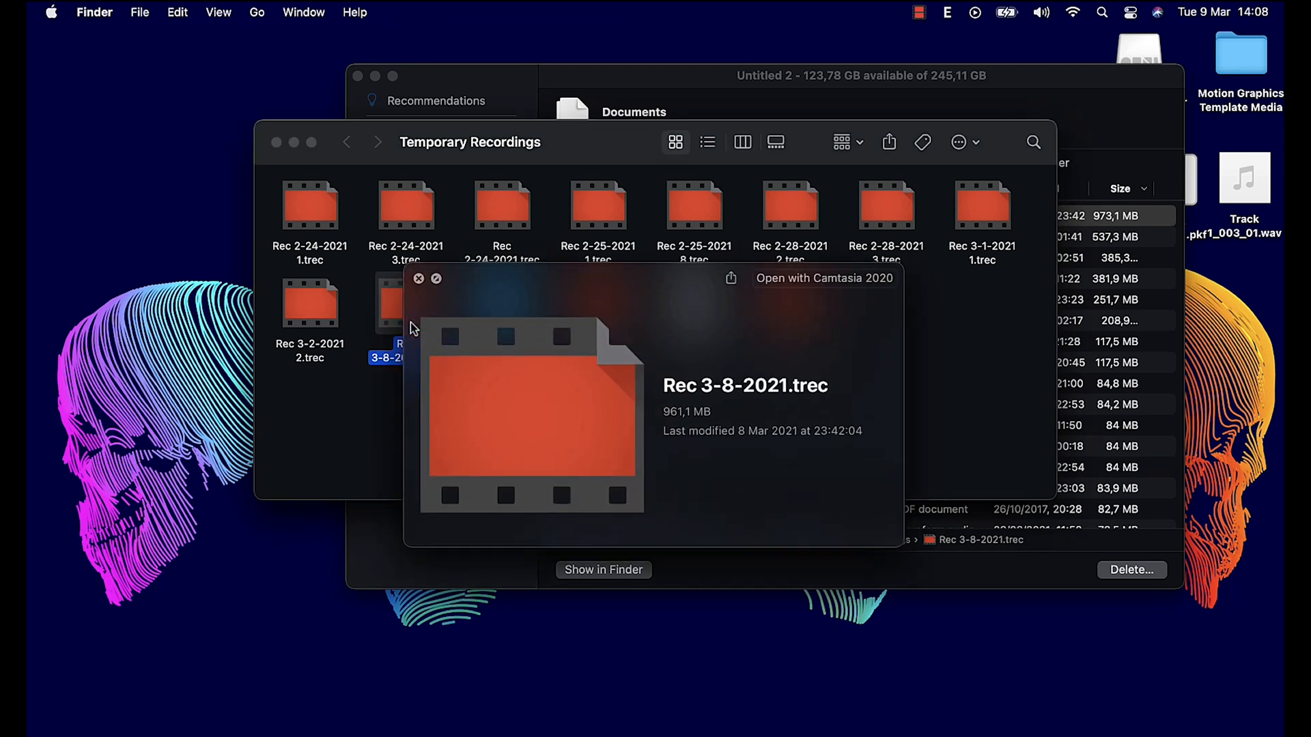
right_click(404, 301)
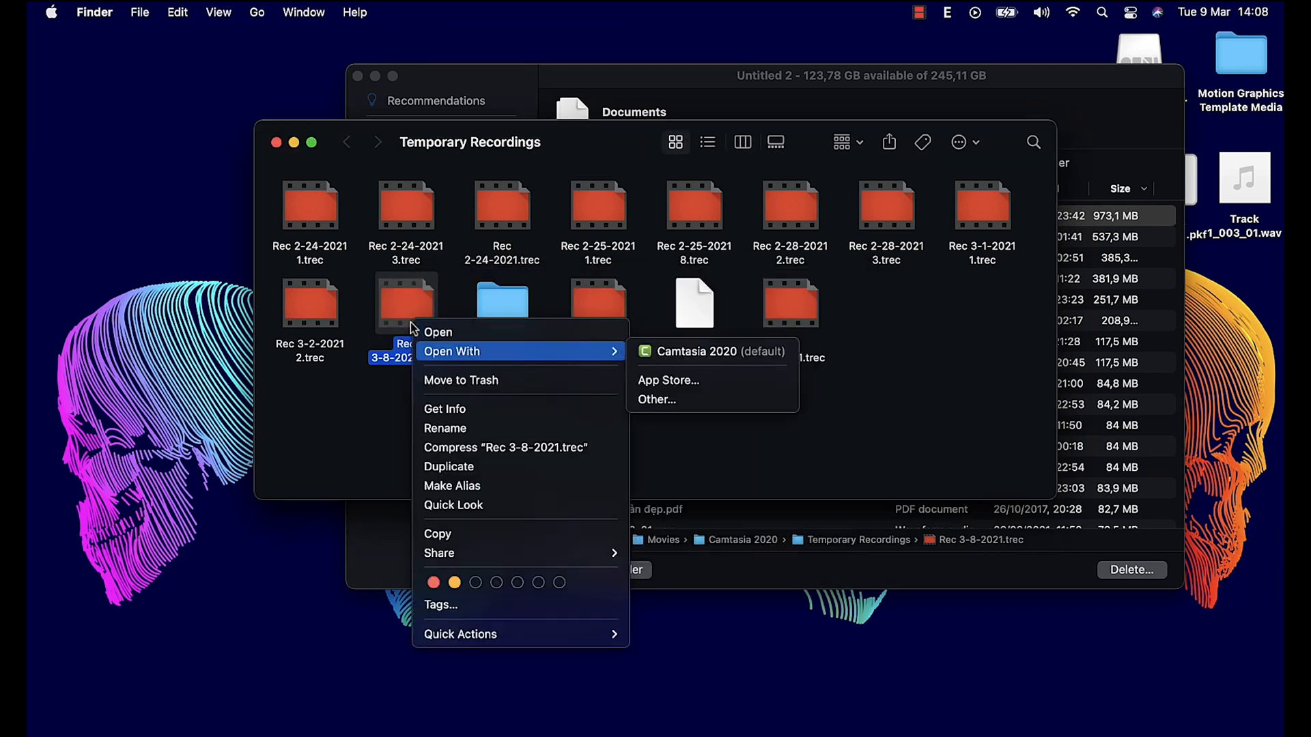
left_click(975, 372)
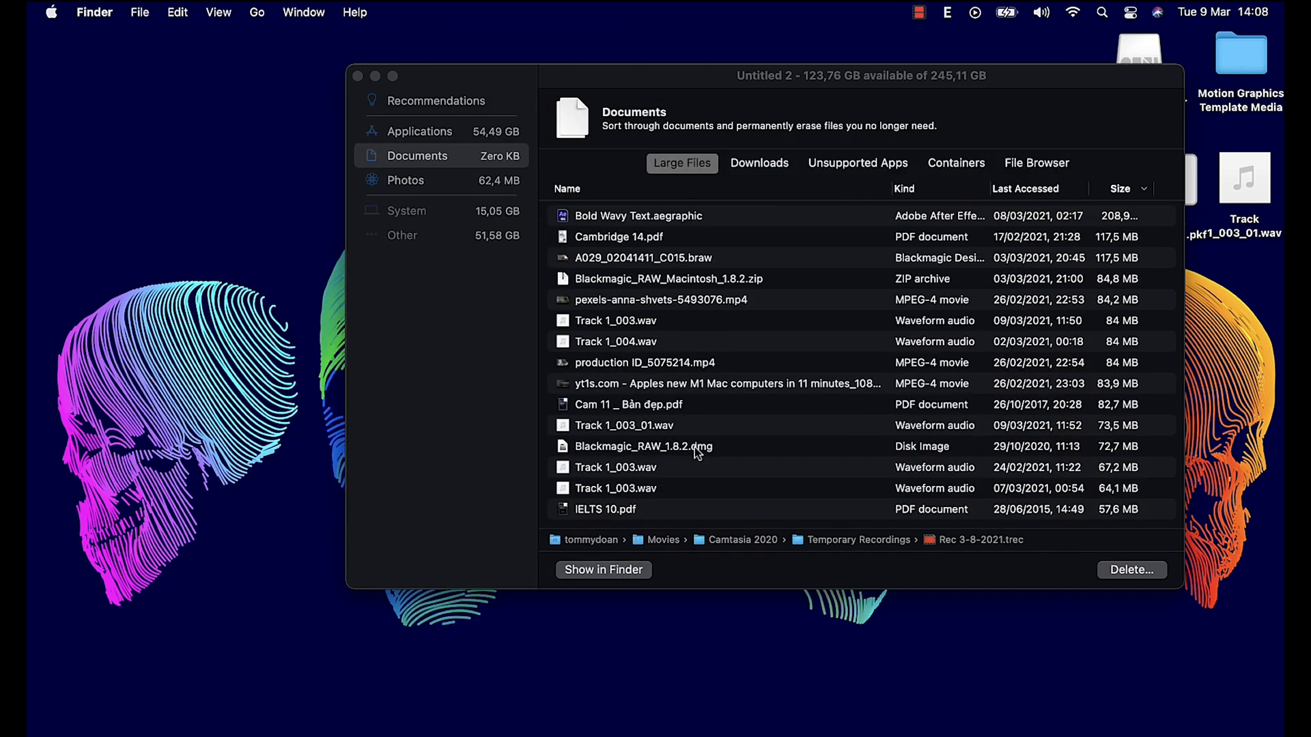
left_click(643, 446)
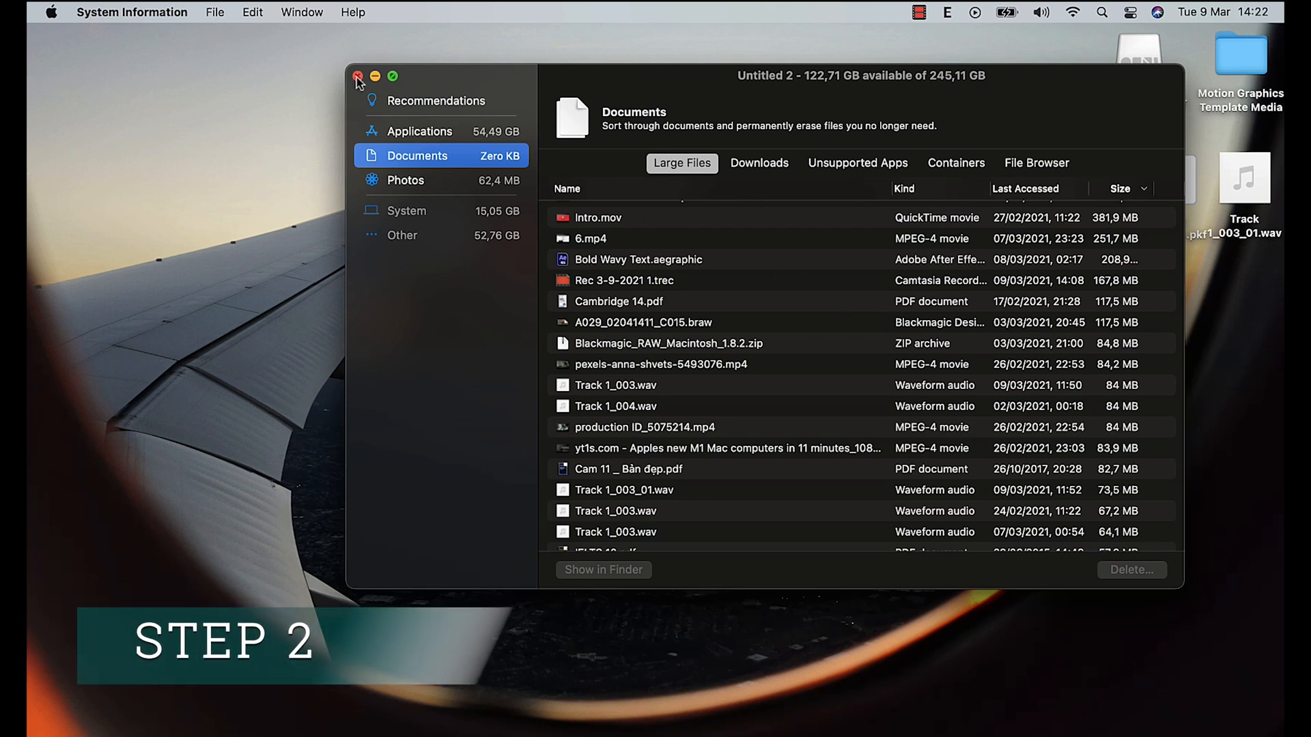
Close Storage Management and launch Terminal from Spotlight search
left_click(357, 76)
type("te")
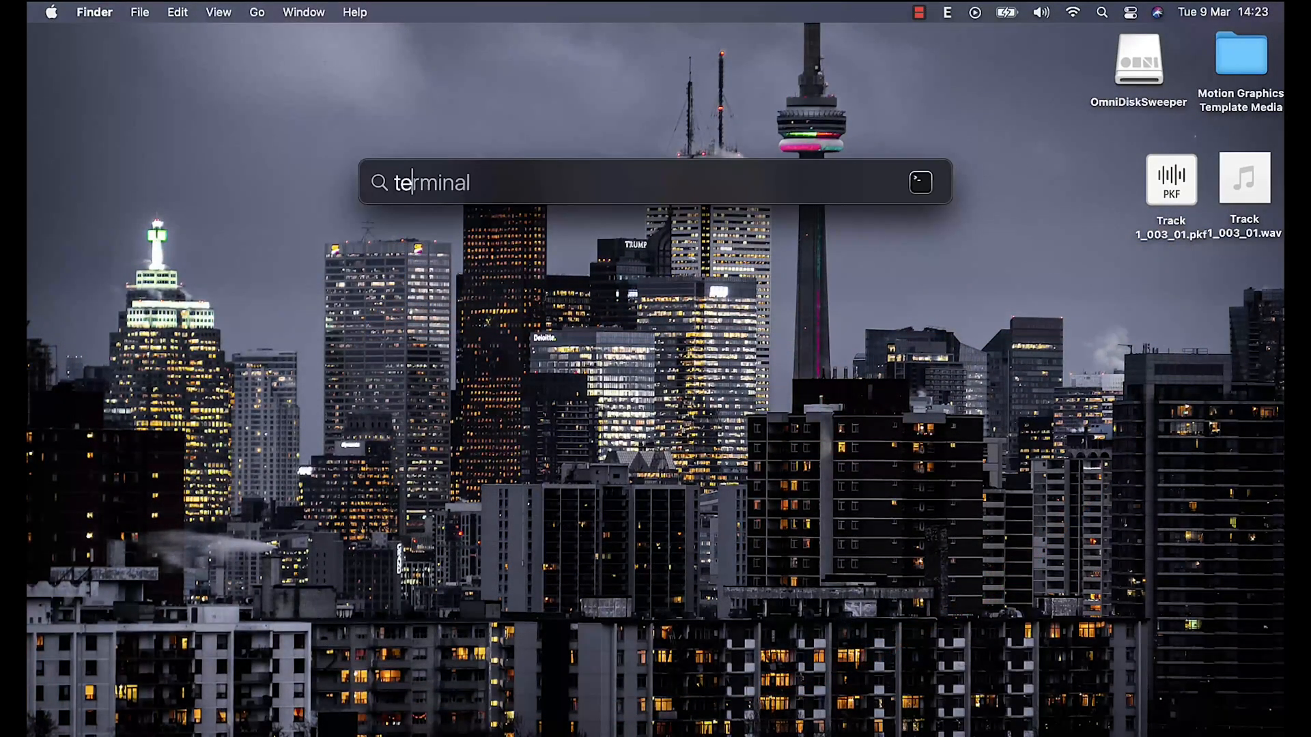
key("Return")
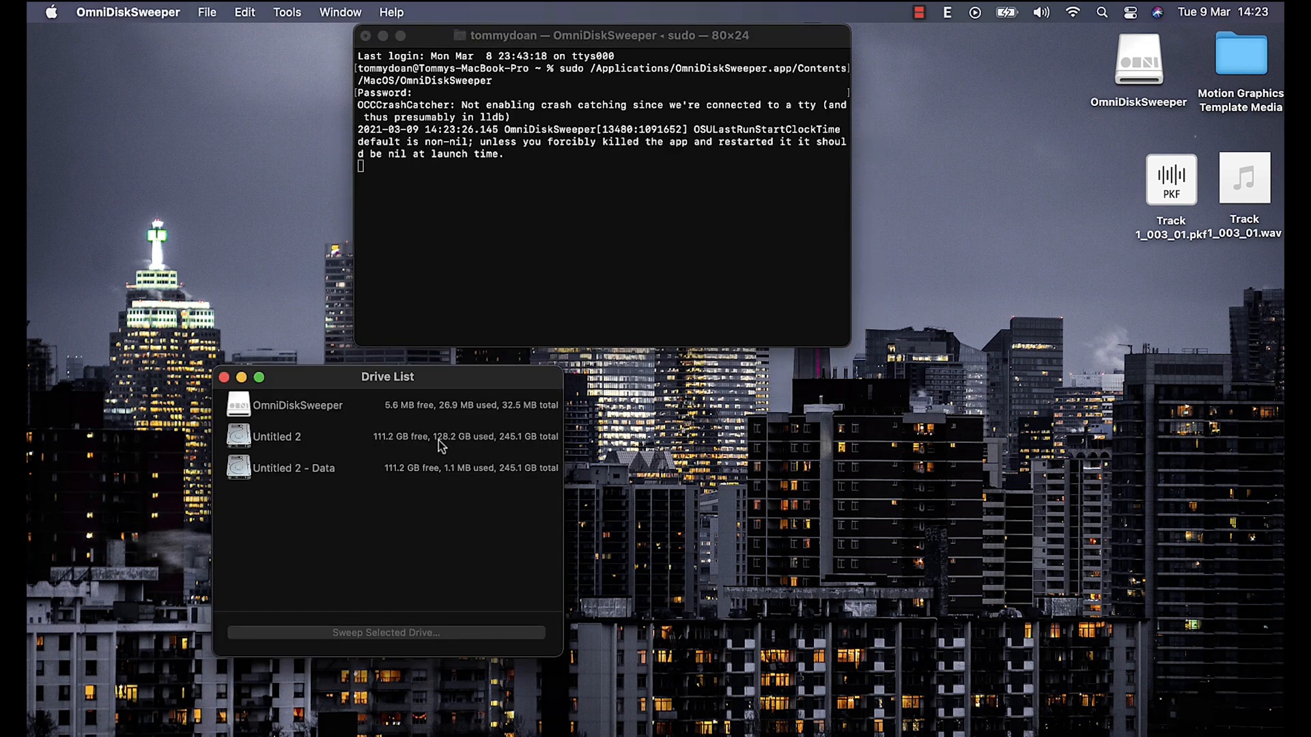
Sweep the Untitled 2 drive, listing Users 43.1 GB and Applications 31.1 GB
left_click(275, 437)
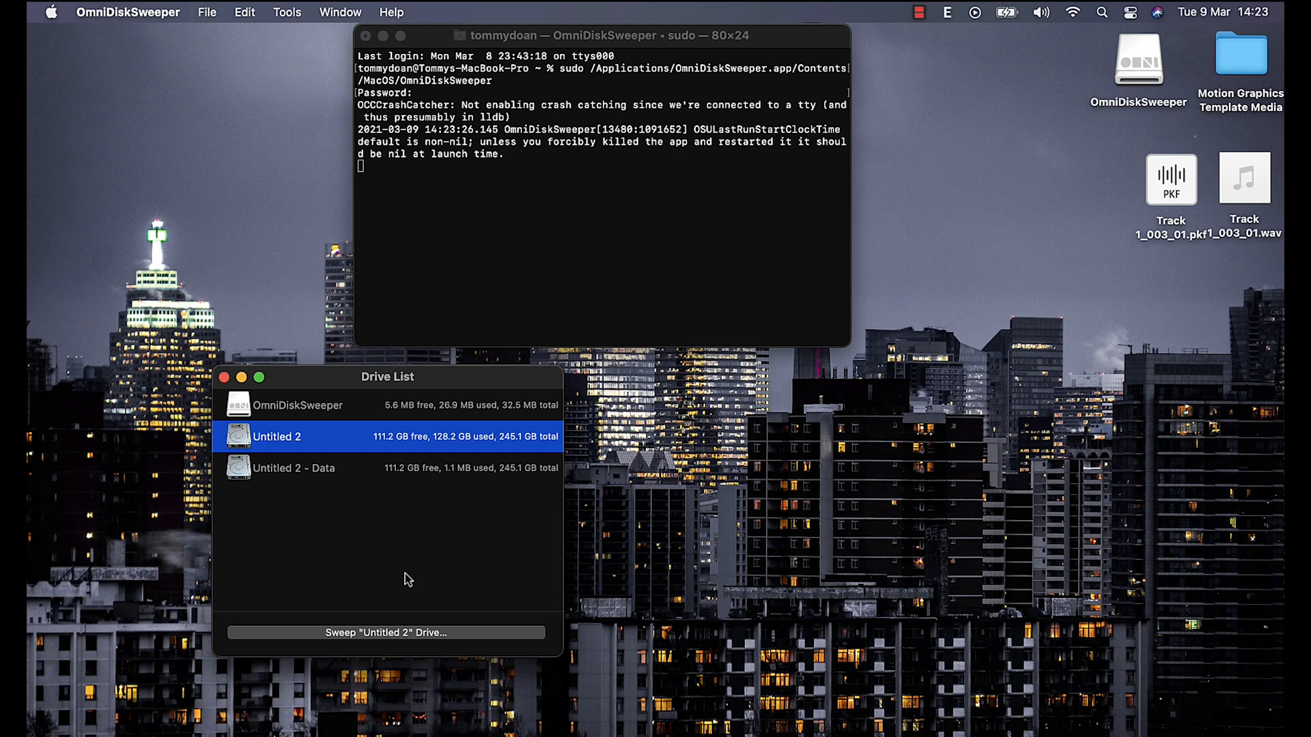
left_click(385, 632)
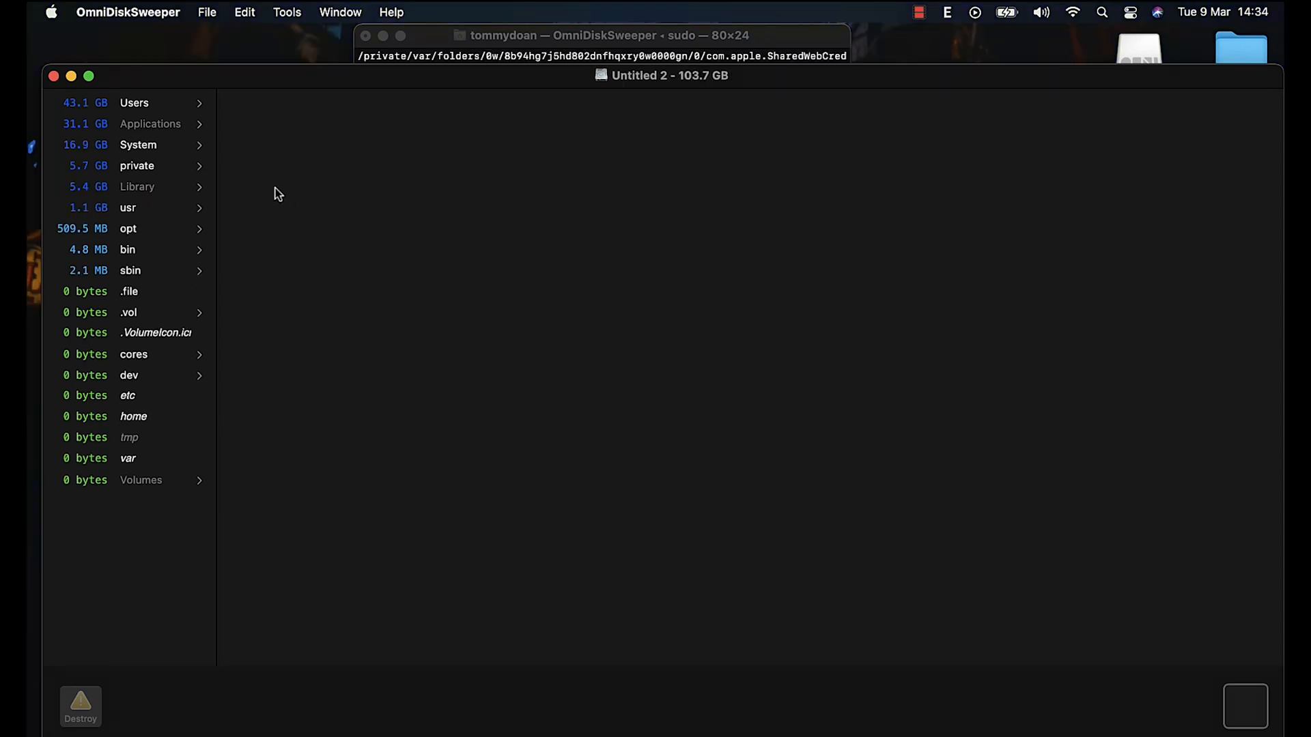
Trash the 103.1 MB Adobe Camera Raw cache under Users > user > Library > Caches
left_click(133, 102)
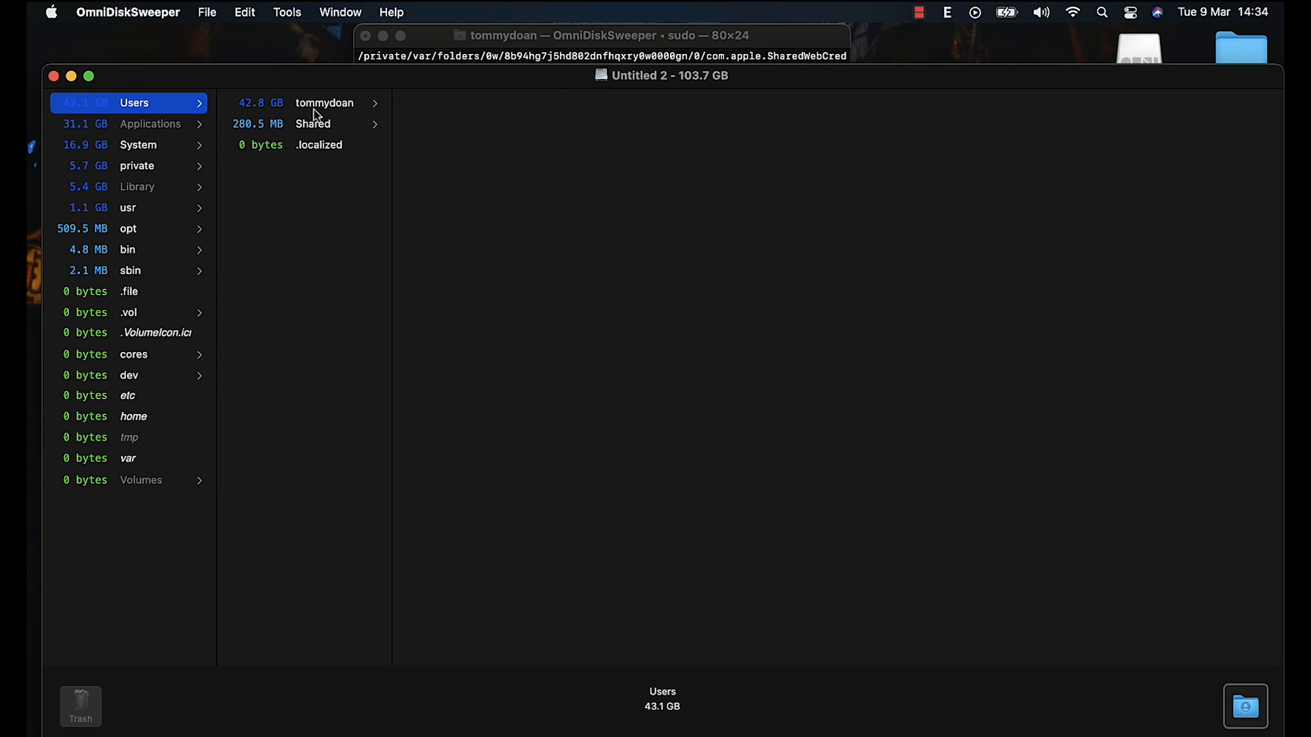
left_click(324, 102)
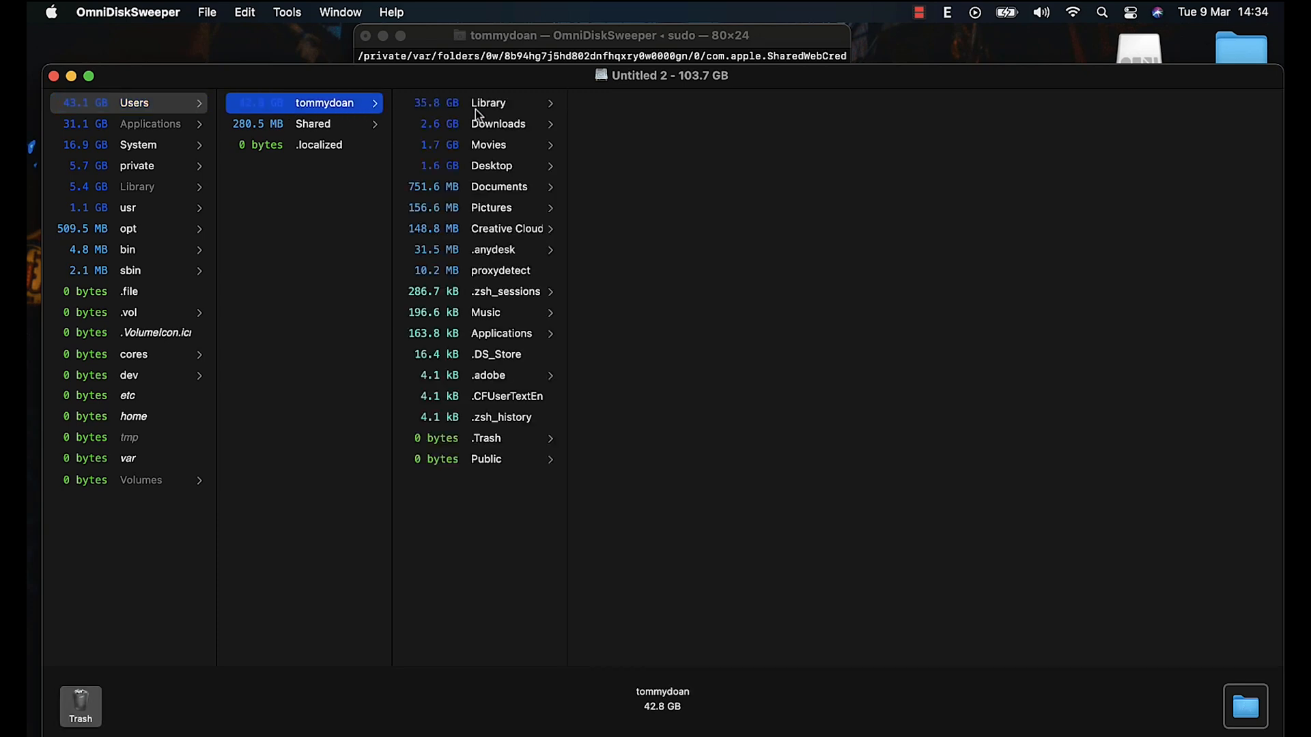
left_click(488, 103)
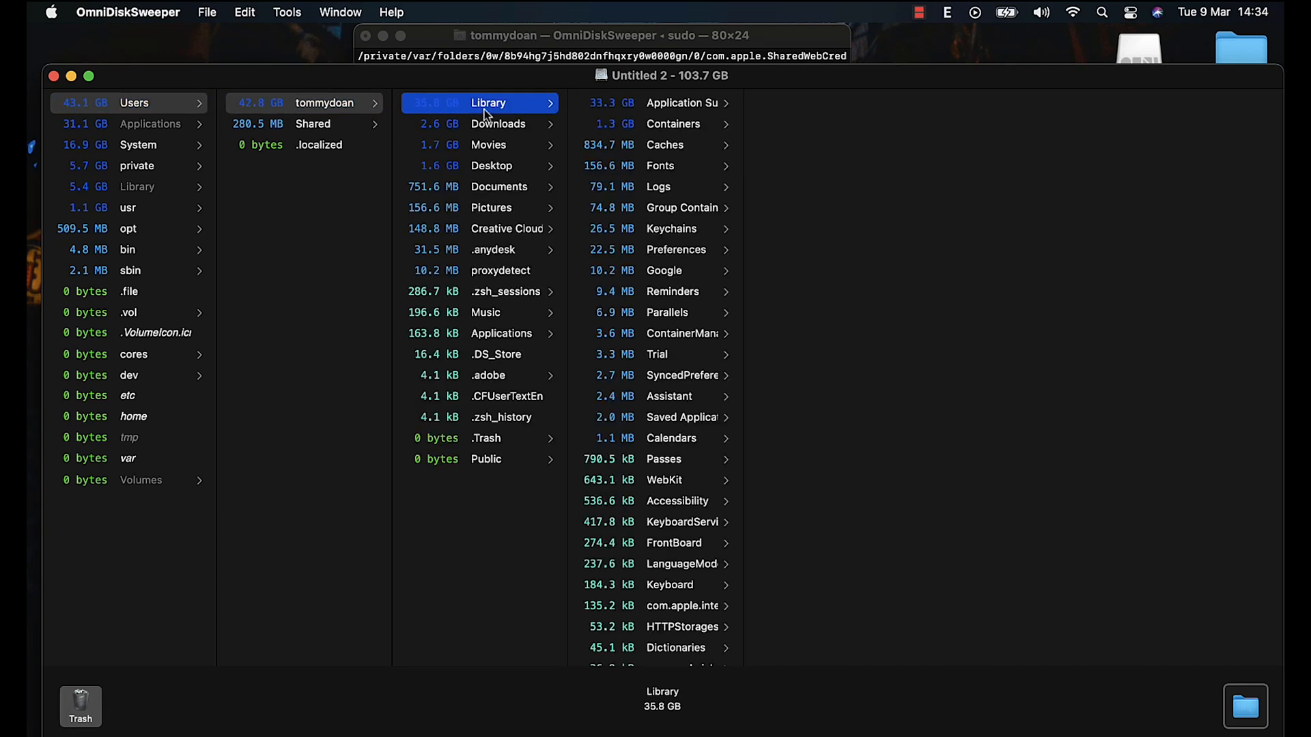
left_click(664, 145)
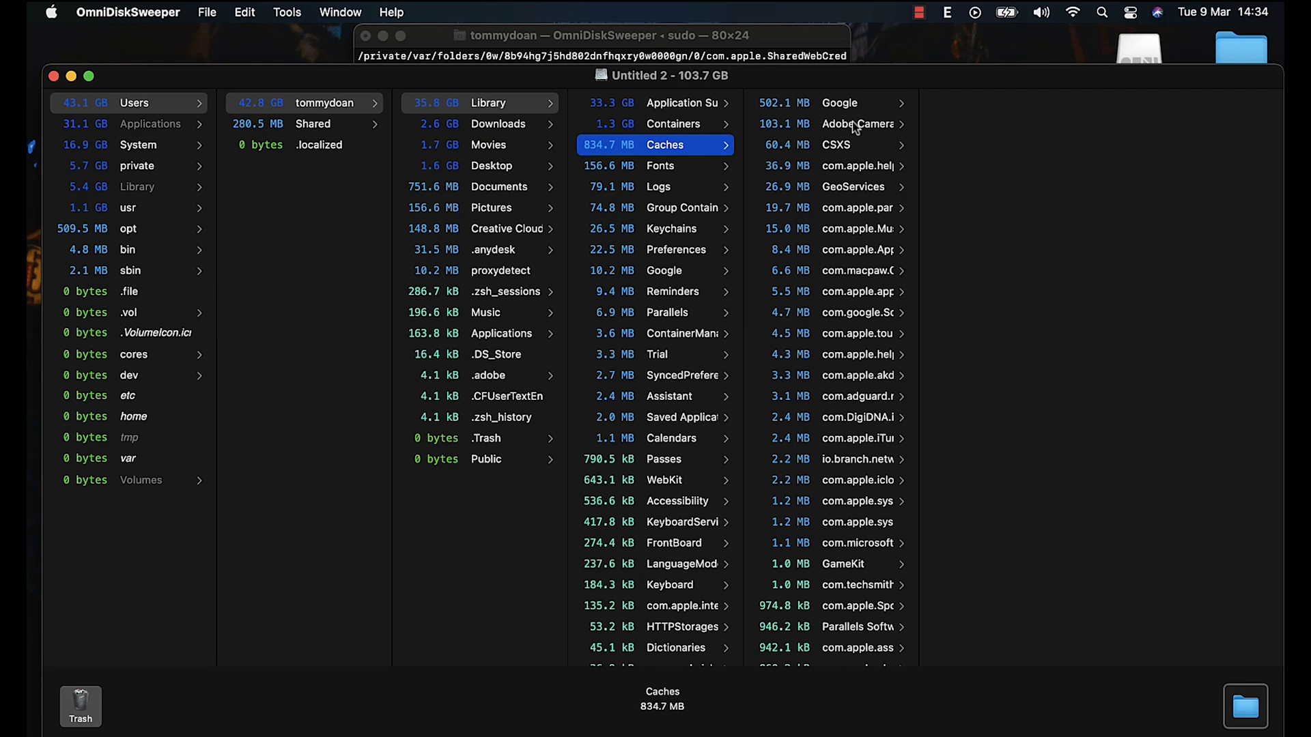
left_click(857, 124)
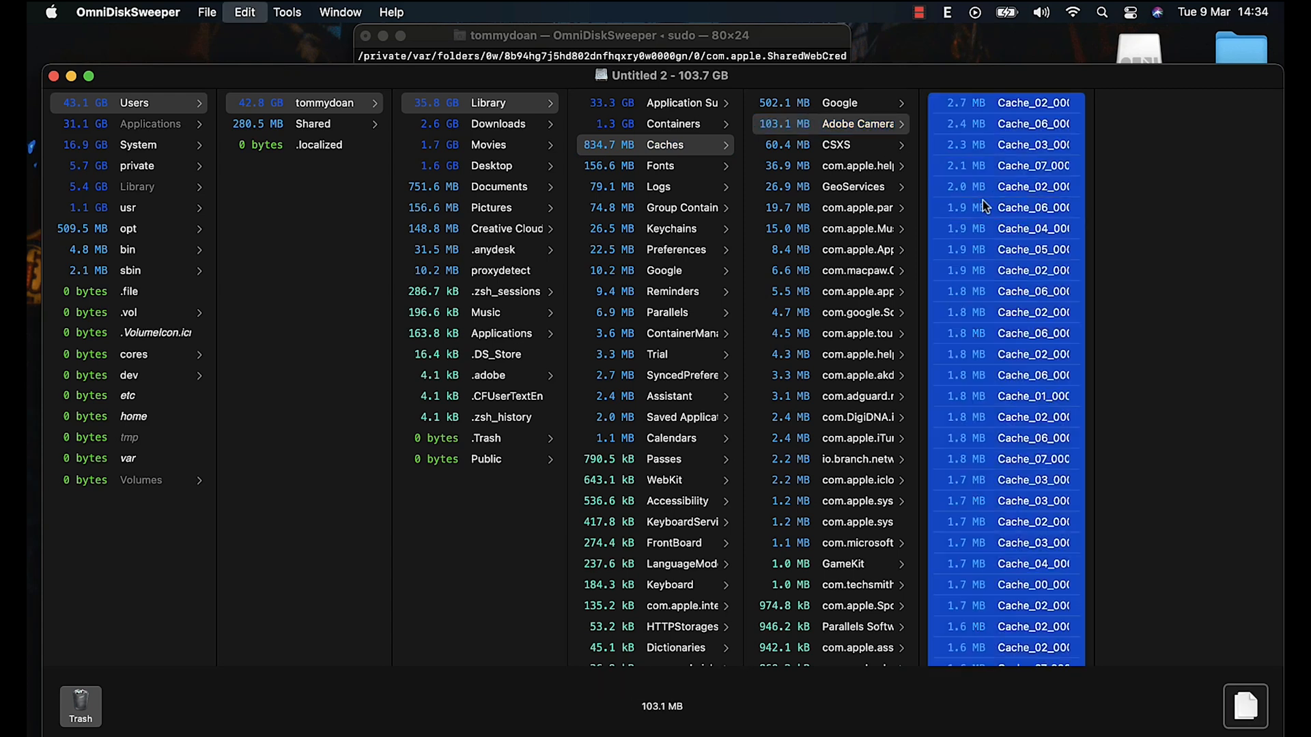
left_click(79, 705)
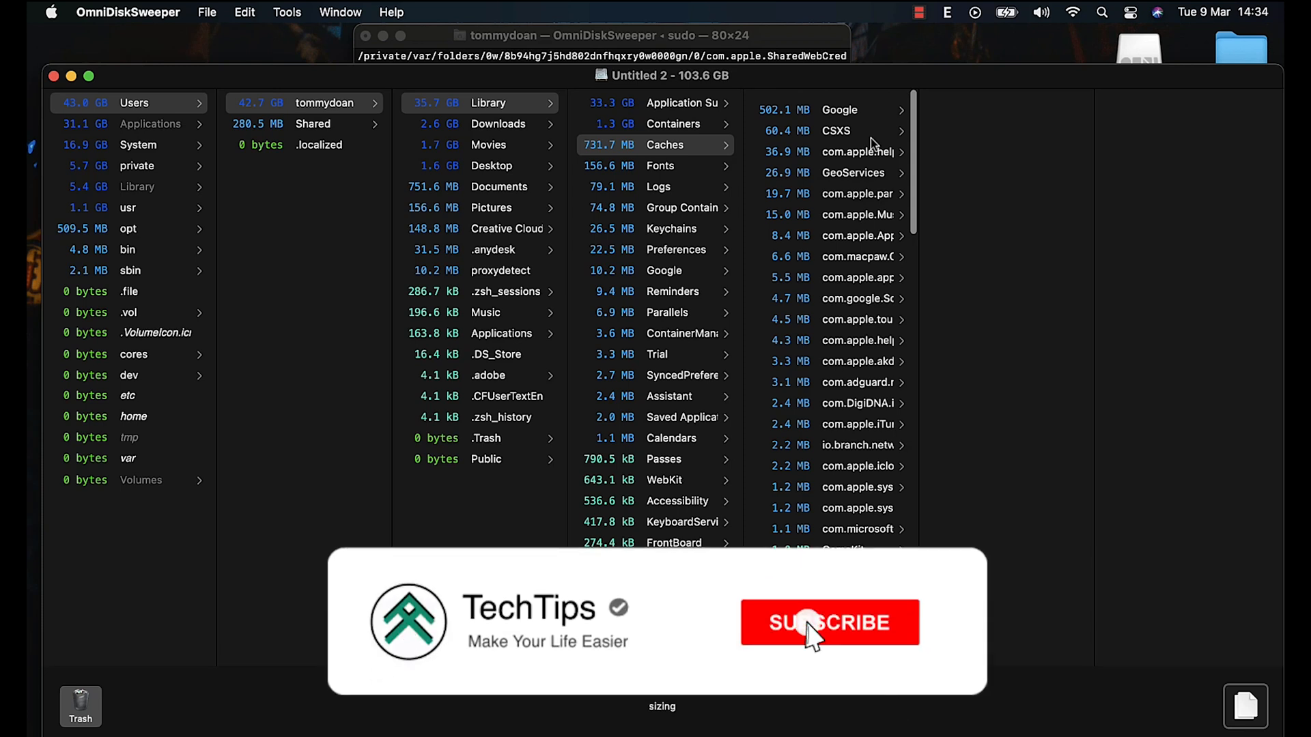
left_click(808, 629)
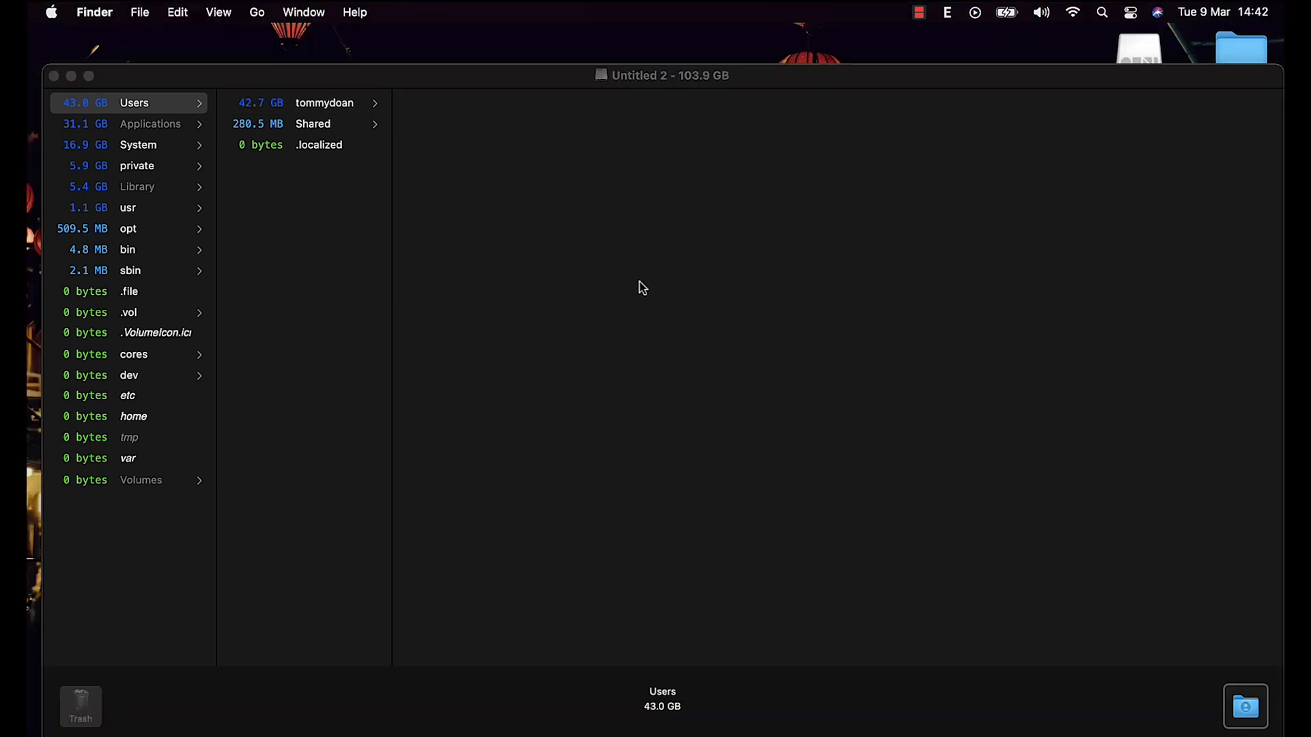
Trash the 1.7 GB game folder in iMazing's Library > Apps under Application Support
left_click(324, 104)
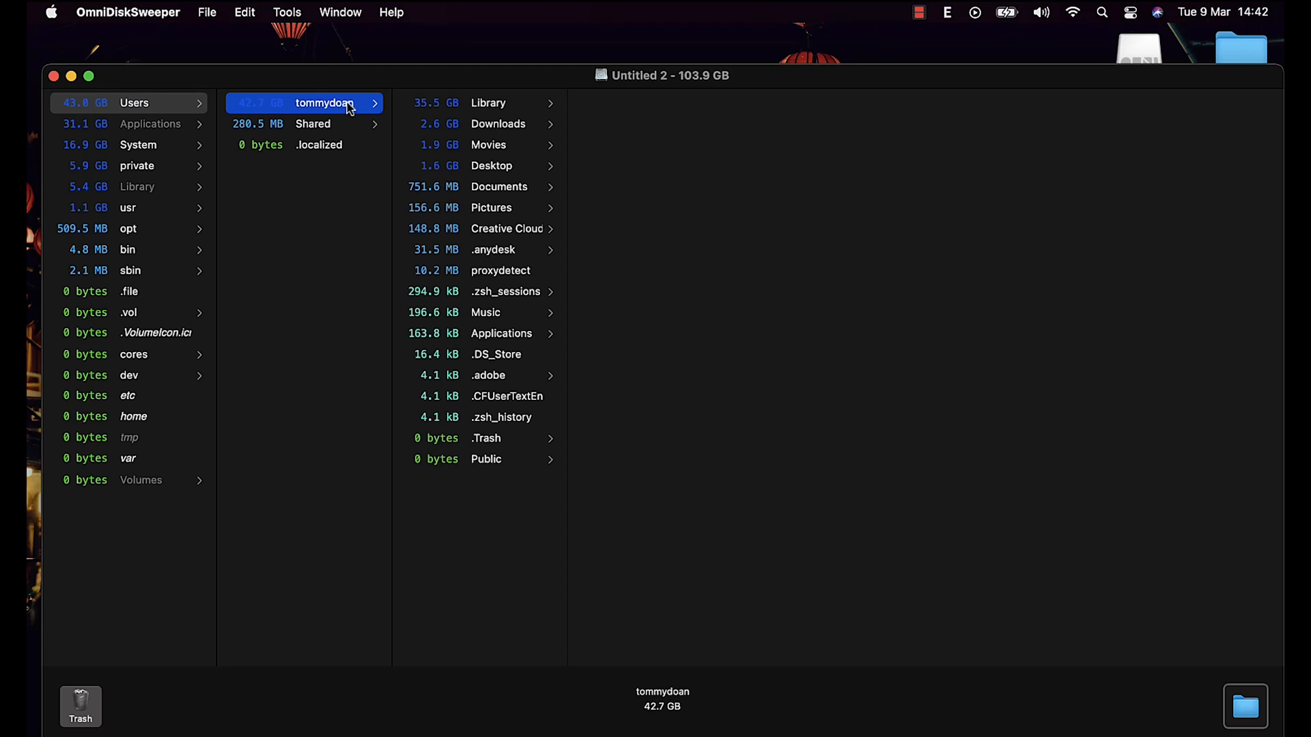
left_click(488, 102)
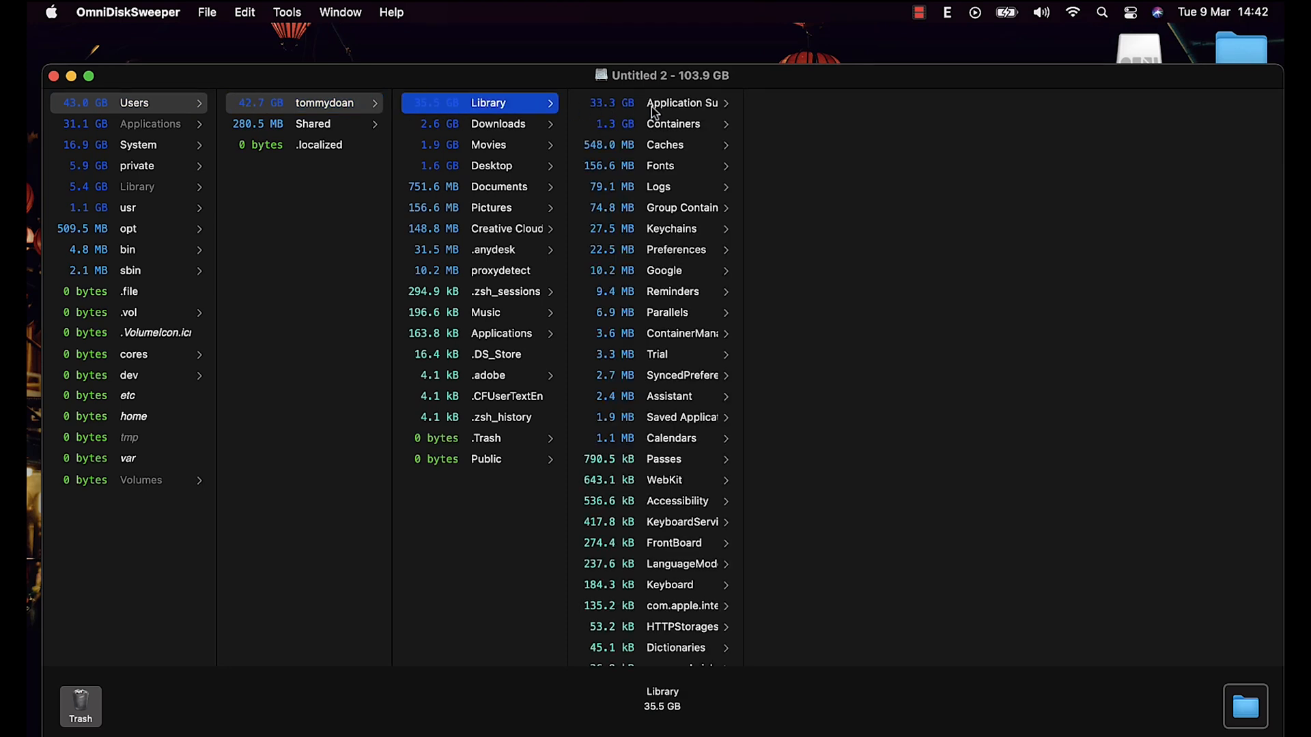
left_click(682, 103)
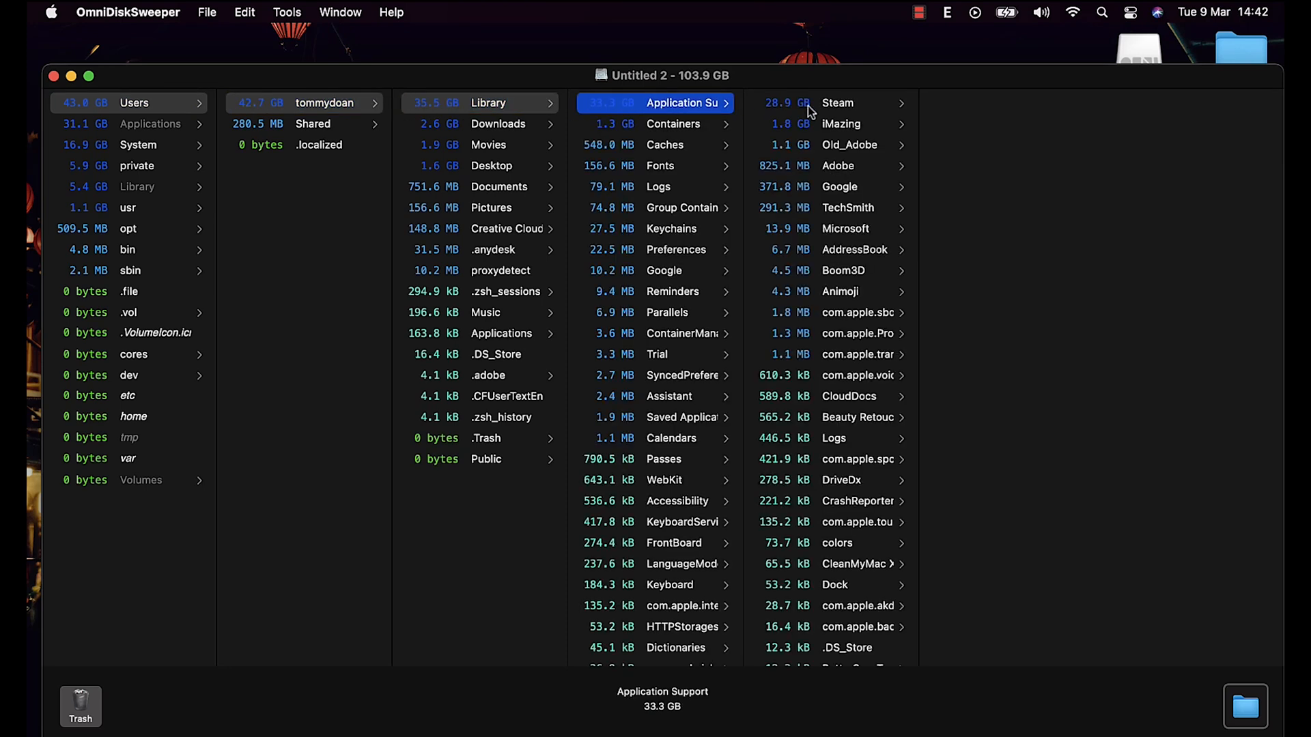
left_click(840, 123)
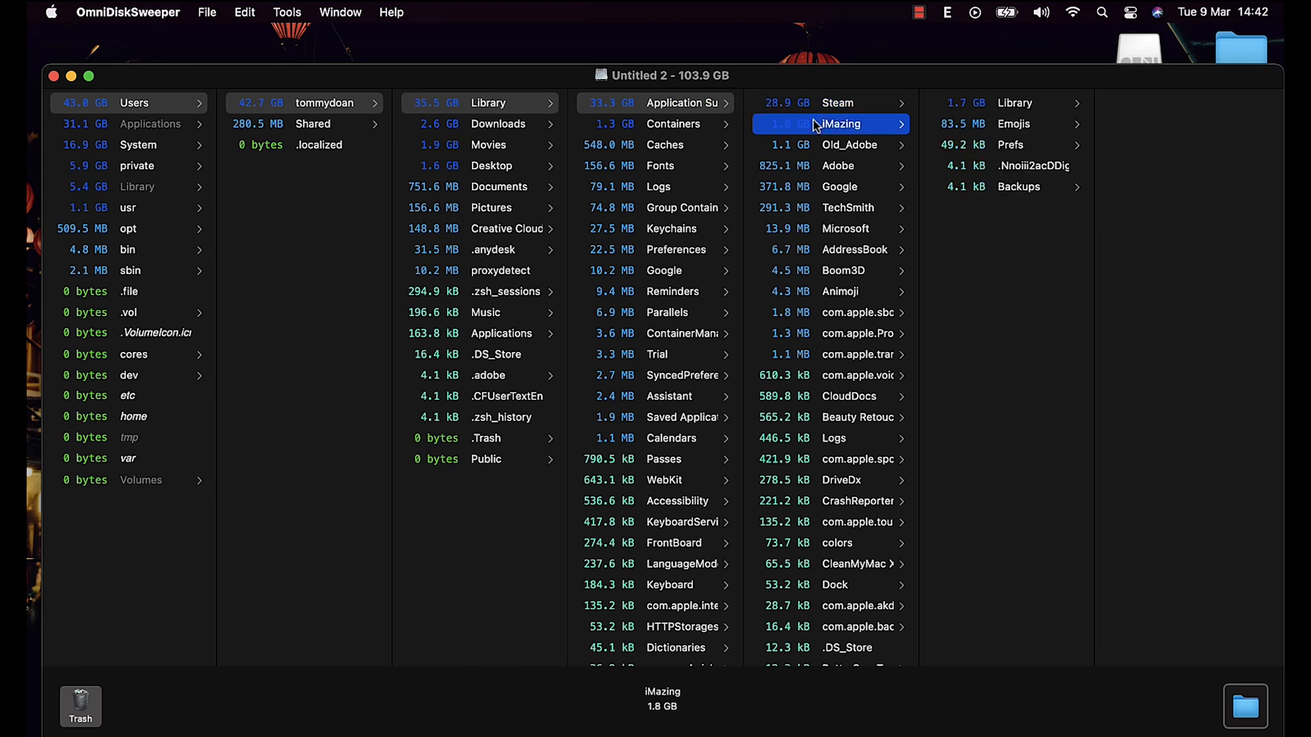
mouse_move(978, 105)
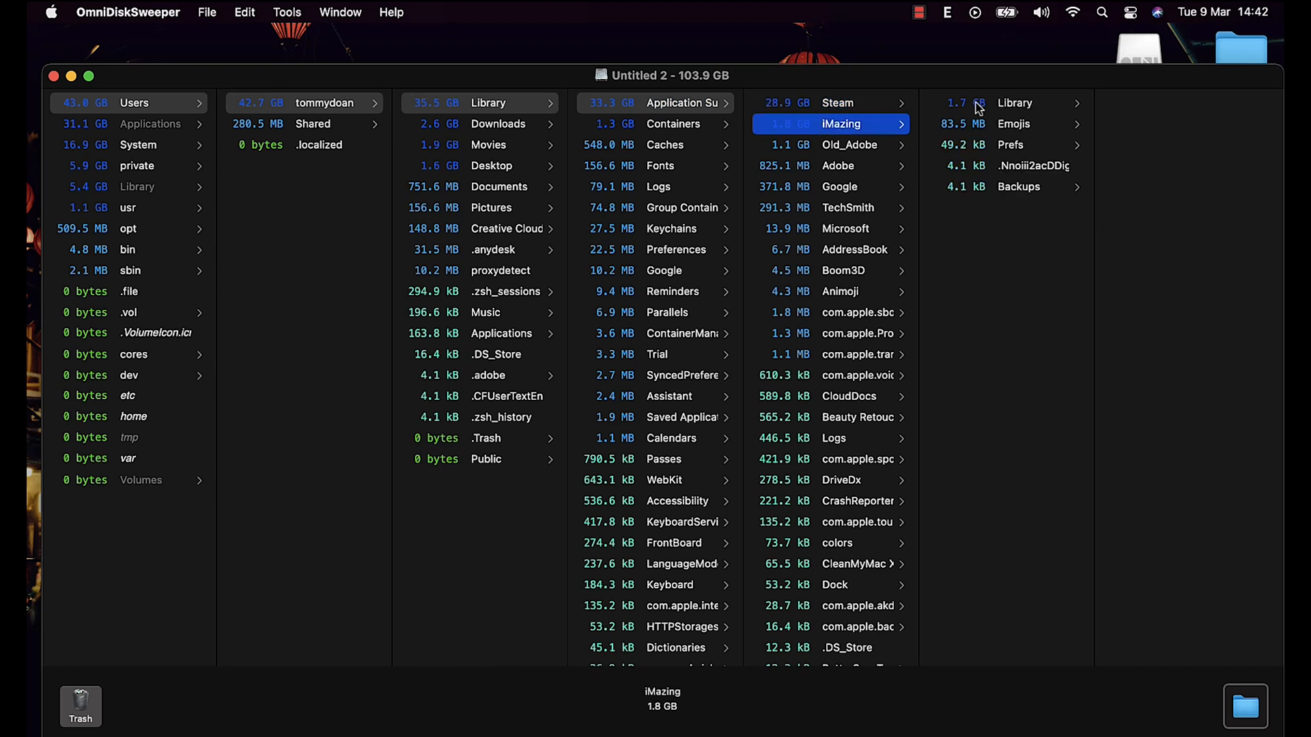
left_click(1016, 103)
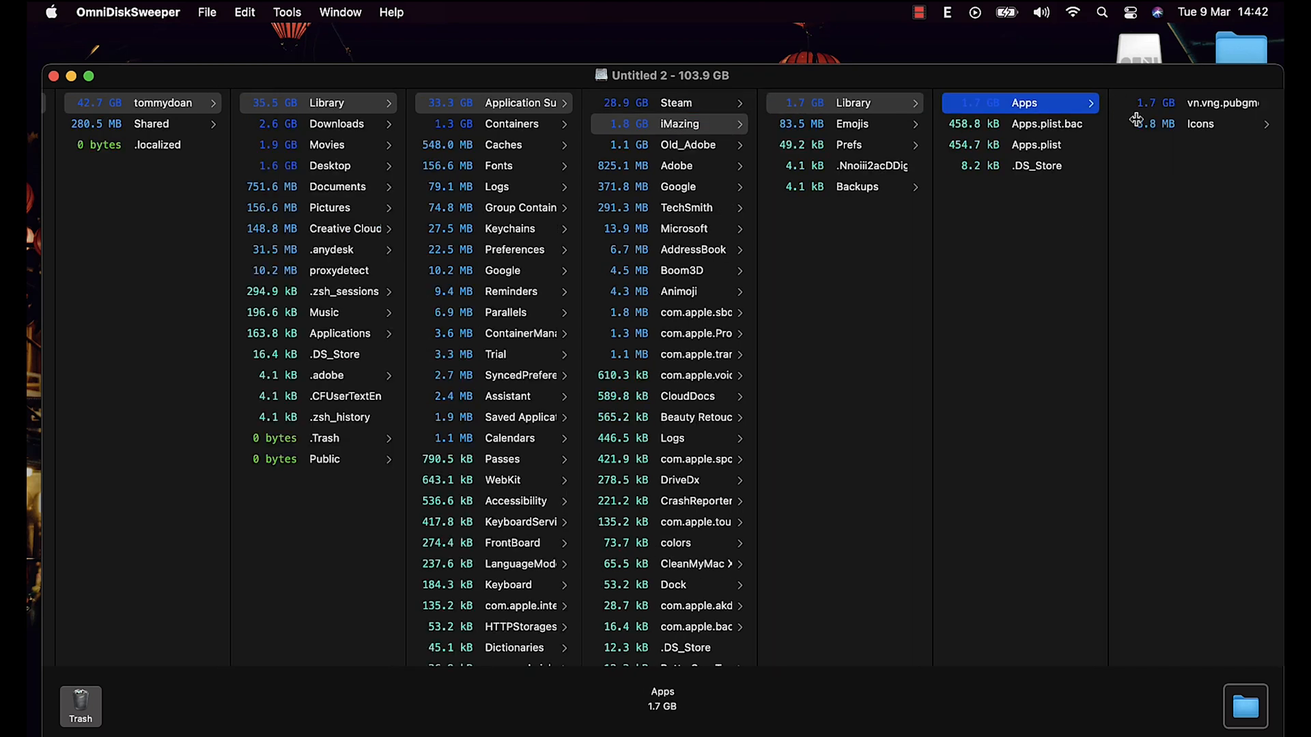
left_click(1223, 104)
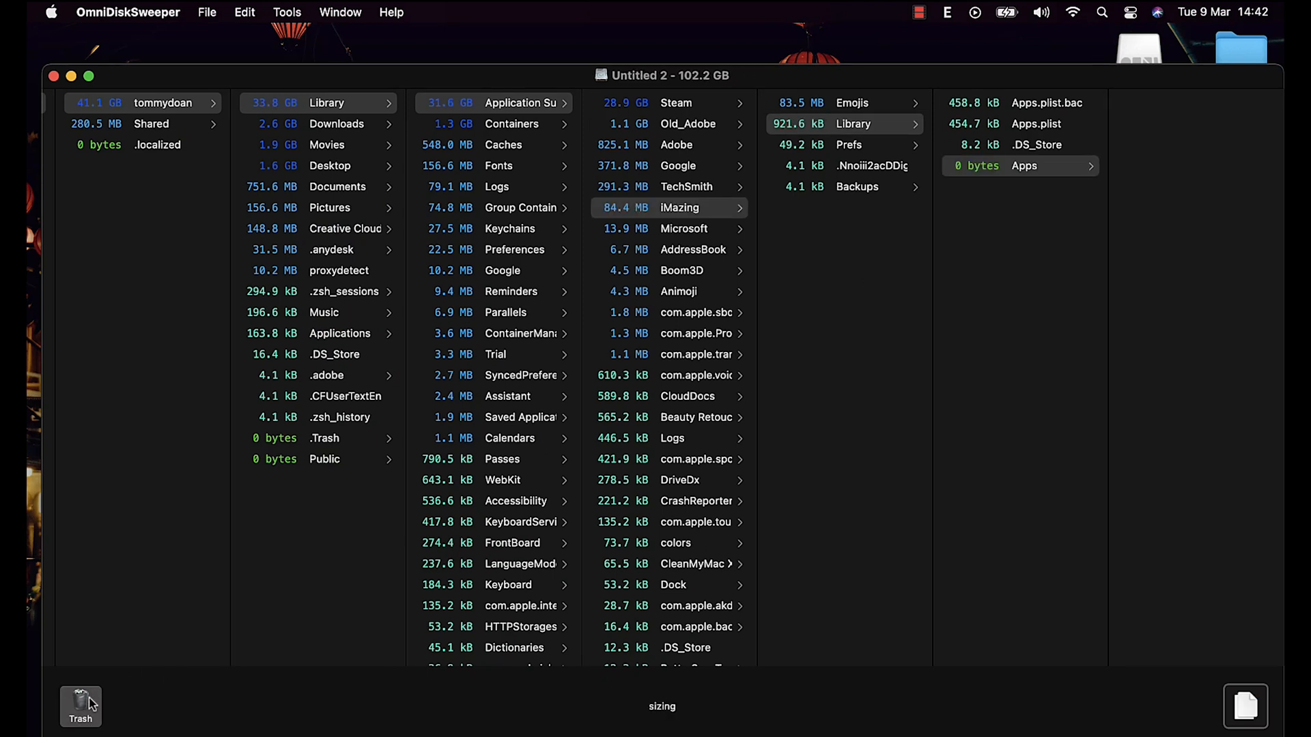
mouse_move(686, 234)
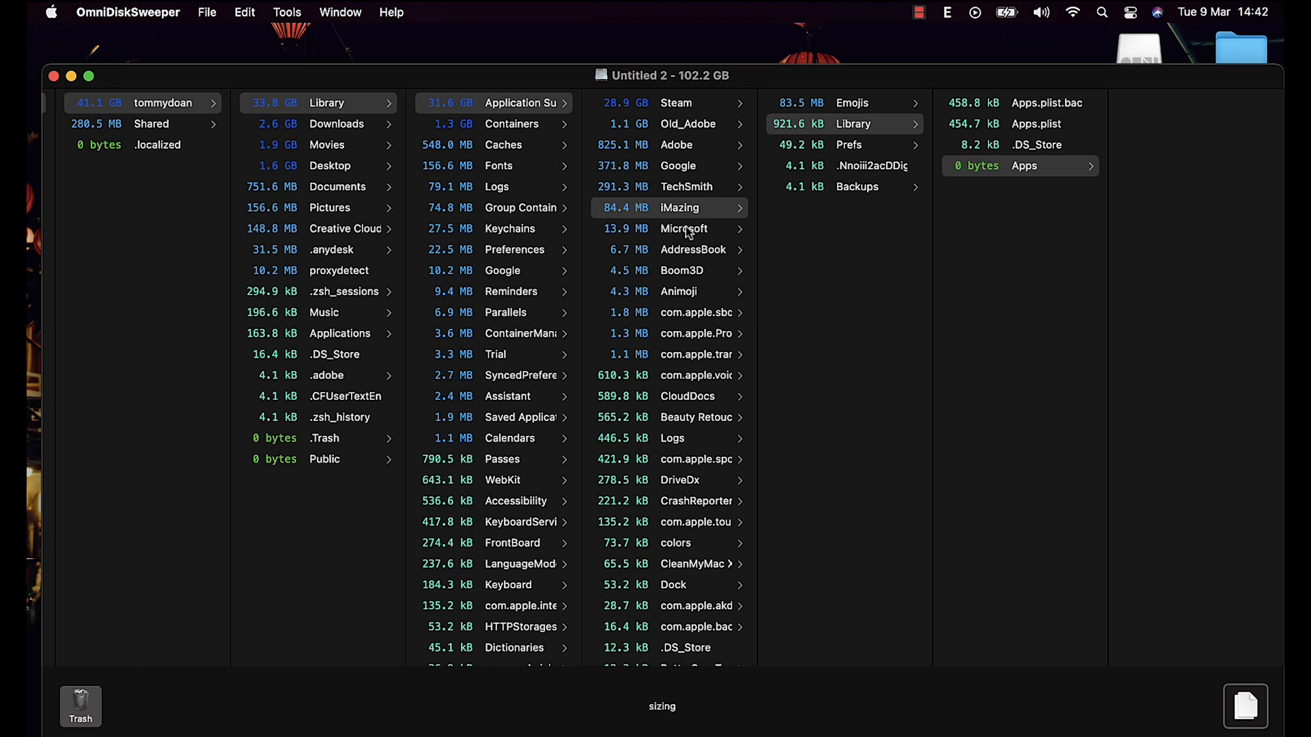
mouse_move(669, 176)
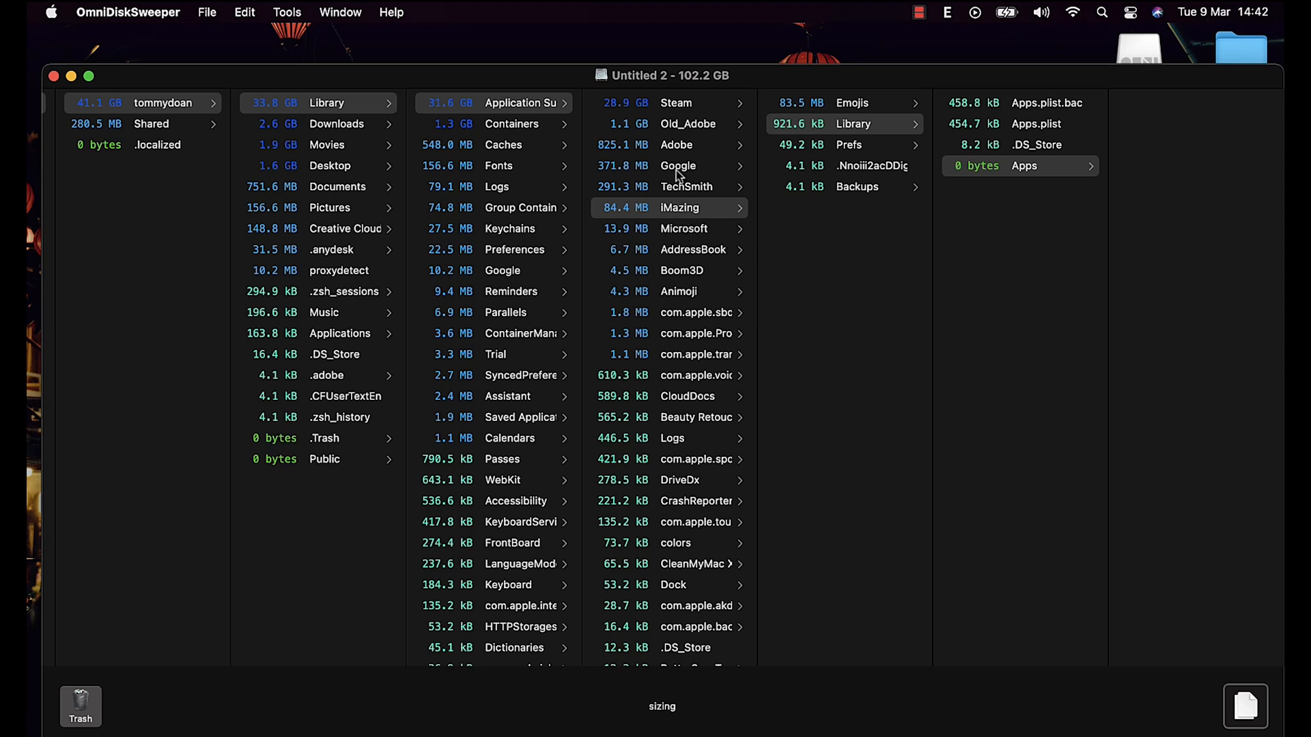
Browse the Adobe folder in Application Support
left_click(676, 144)
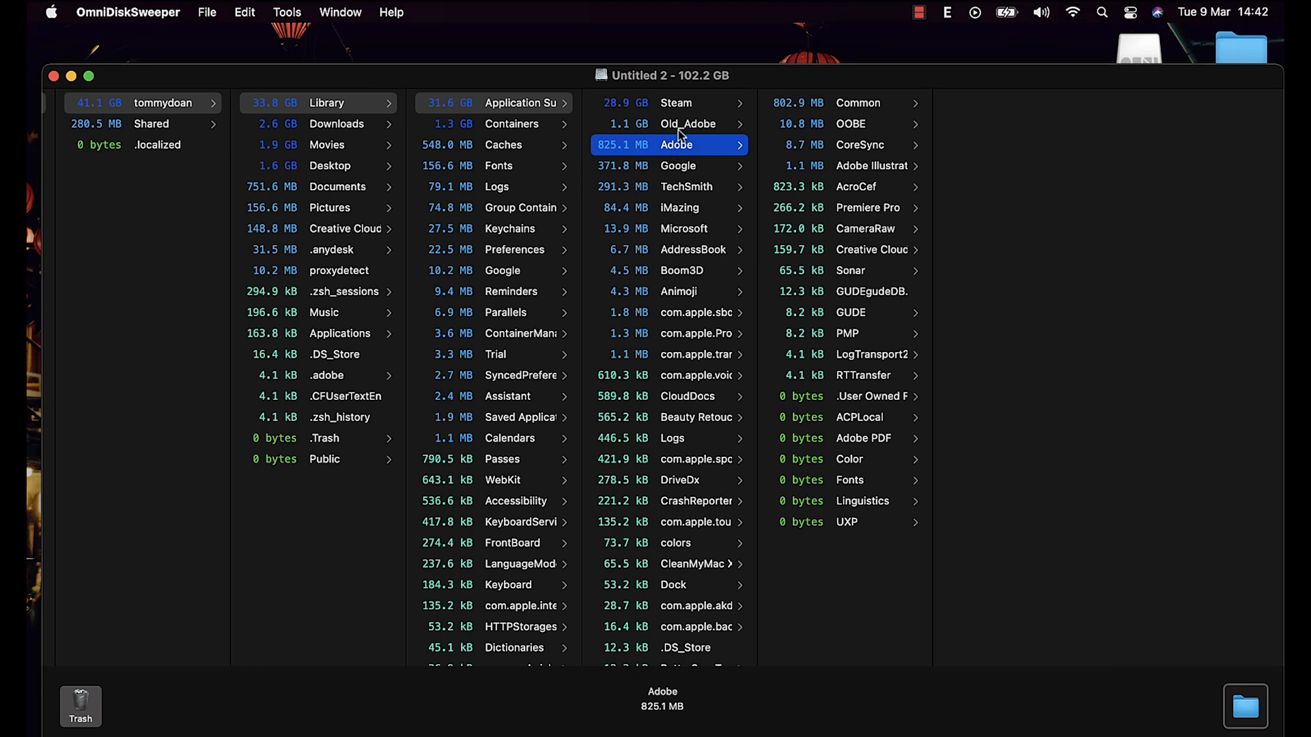
left_click(687, 124)
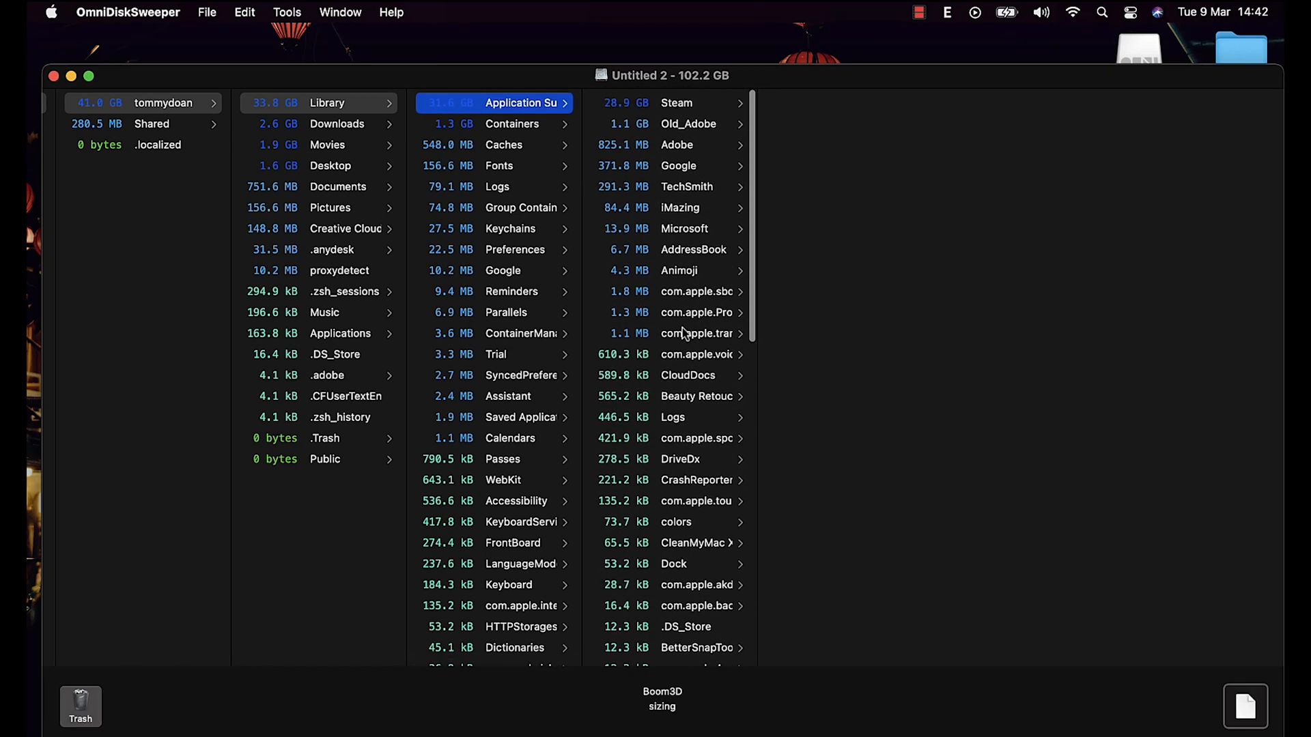
scroll("down", 3)
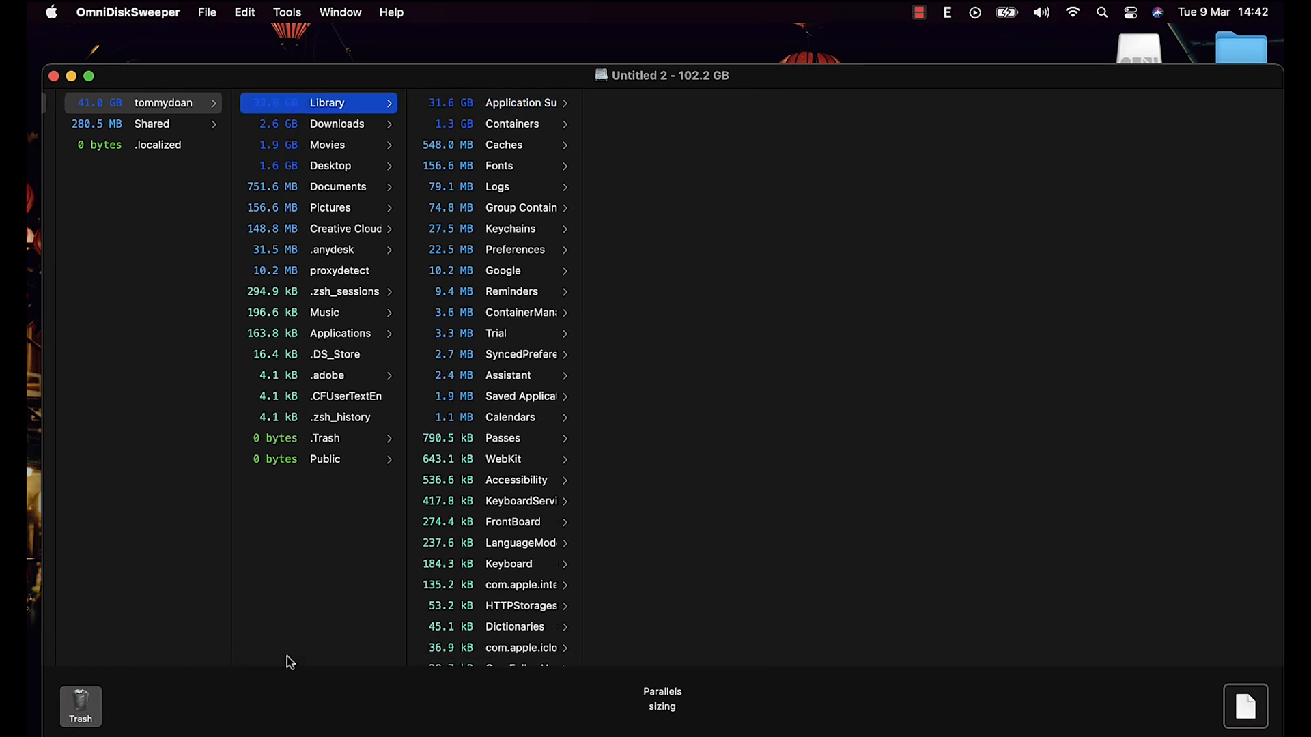
Reveal the 359.3 MB [AE] News Package's Motion Graphics Templates folder in Finder
left_click(1245, 707)
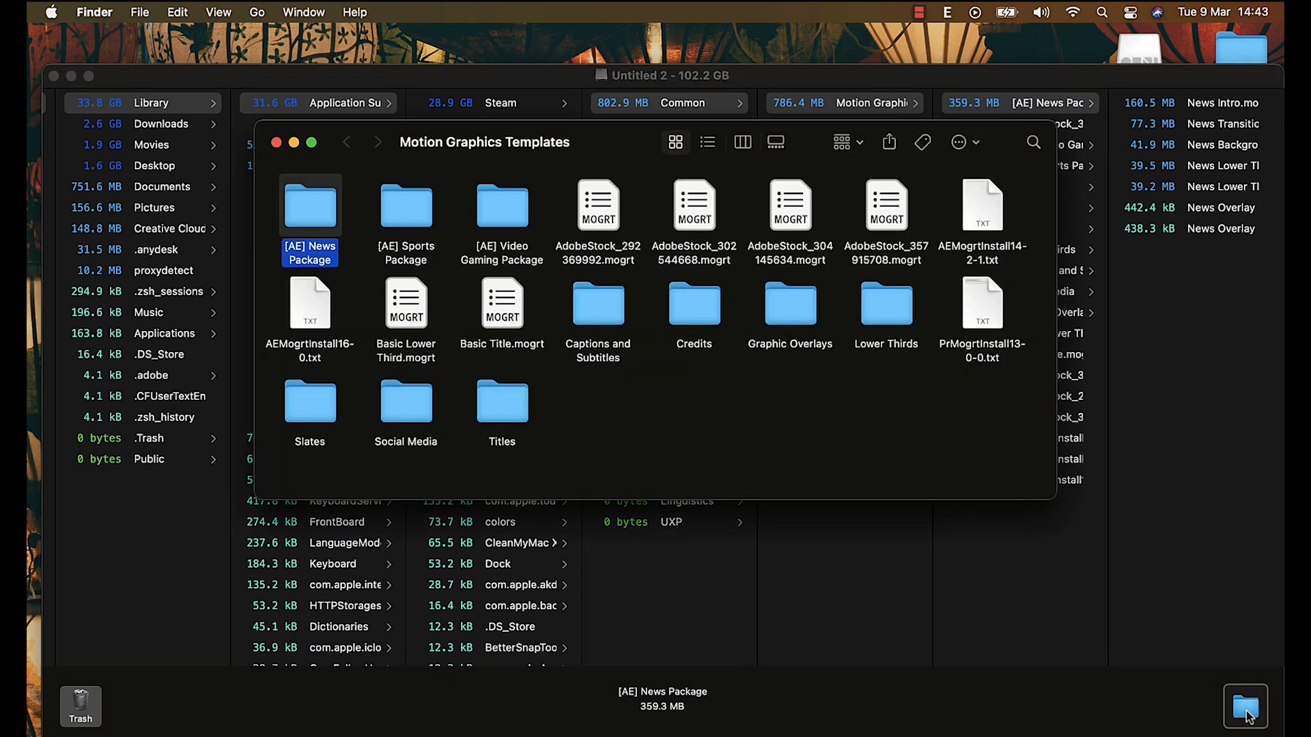
mouse_move(643, 361)
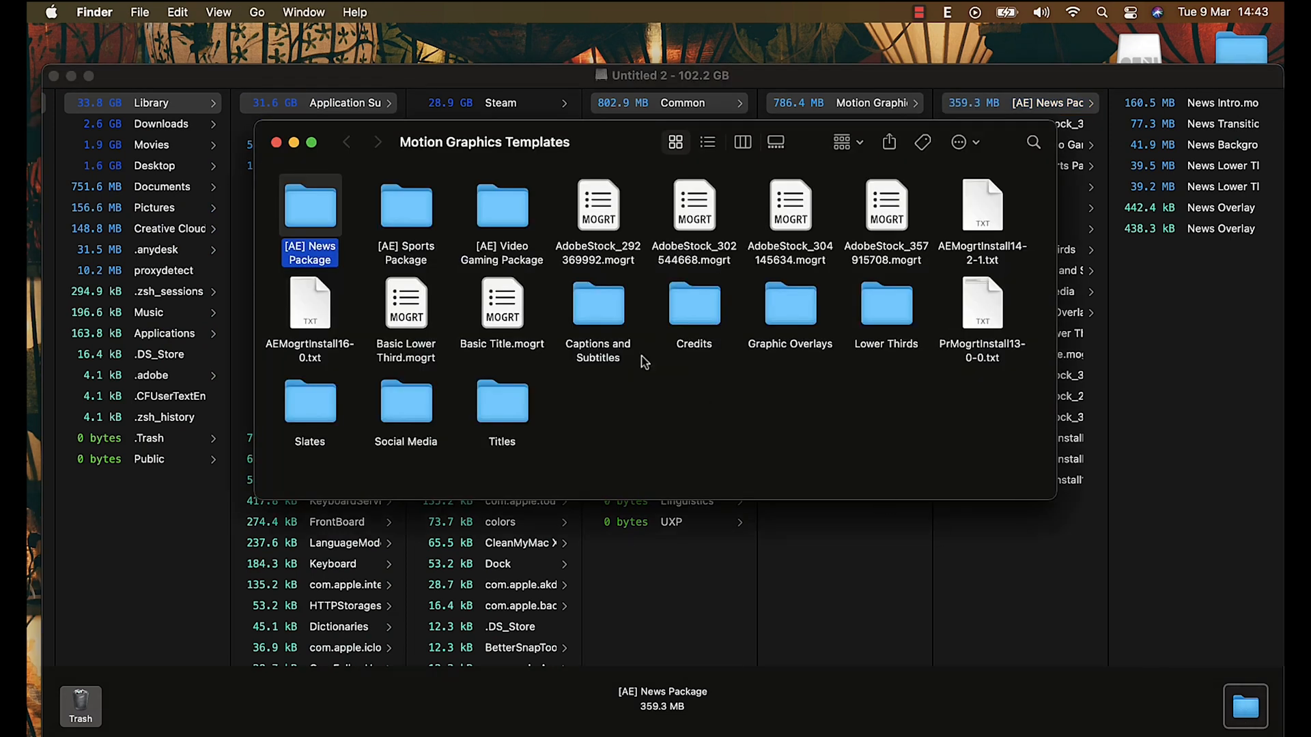